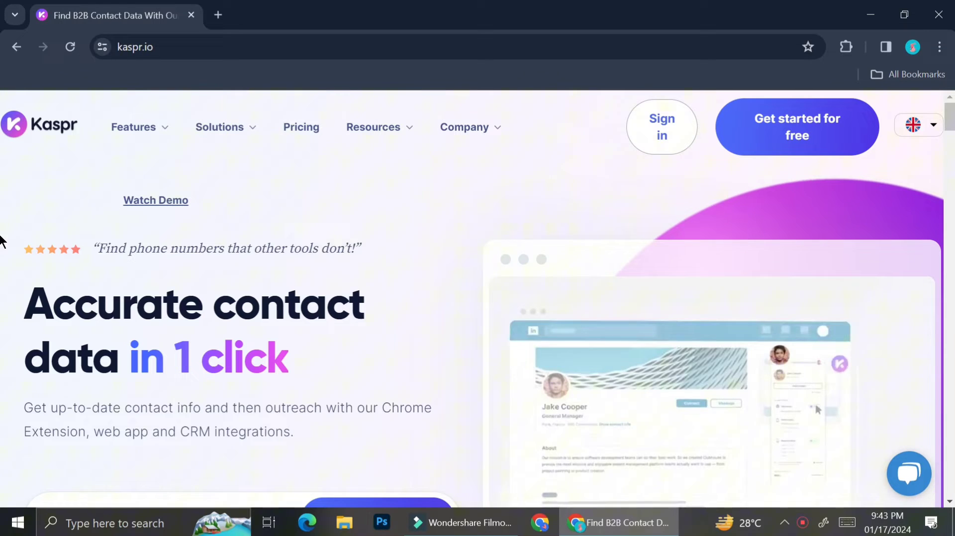
mouse_move(797, 135)
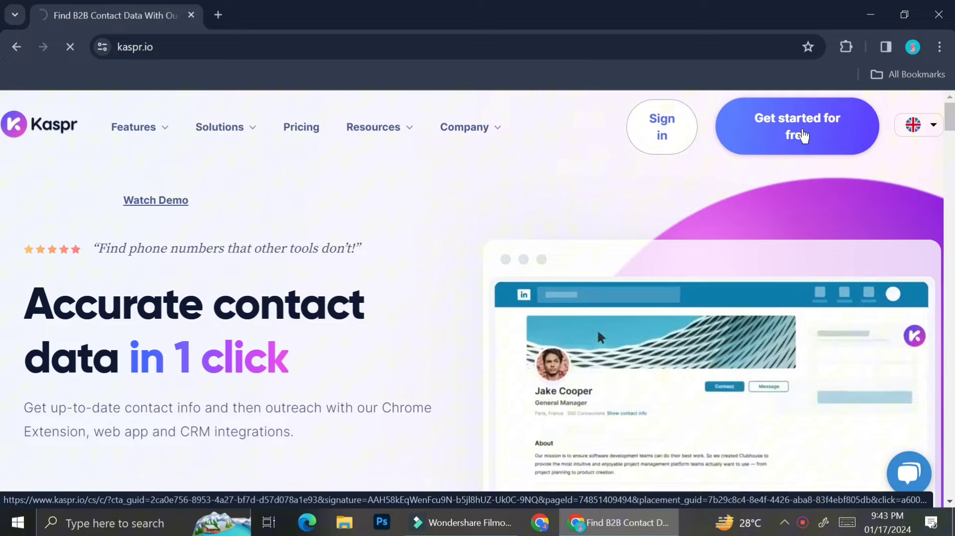
- Start the free Kaspr sign-up from the kaspr.io homepage via 'Get started for free'
click(796, 126)
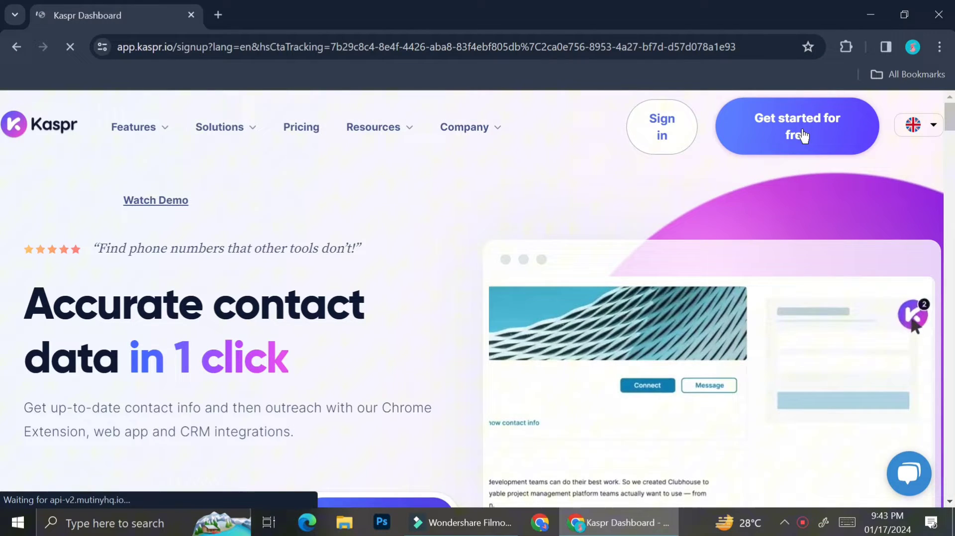
- Create the Kaspr account and get the Kaspr LinkedIn Chrome Extension from the welcome setup
click(796, 126)
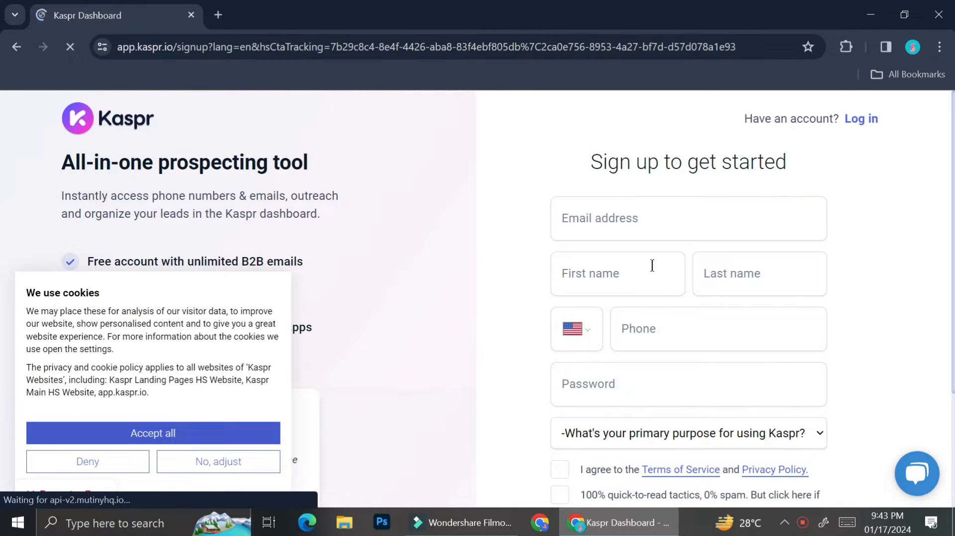
scroll(down, 3)
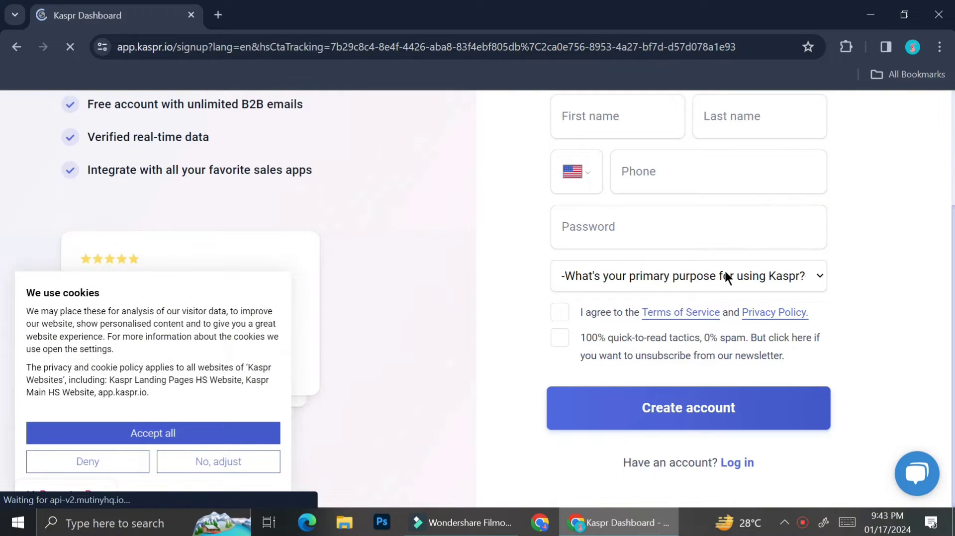
scroll(up, 3)
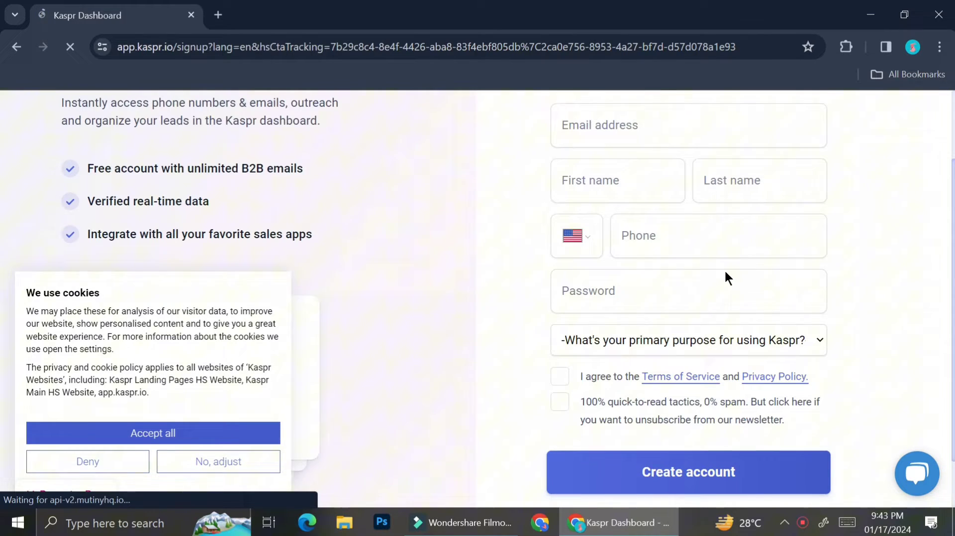
scroll(up, 3)
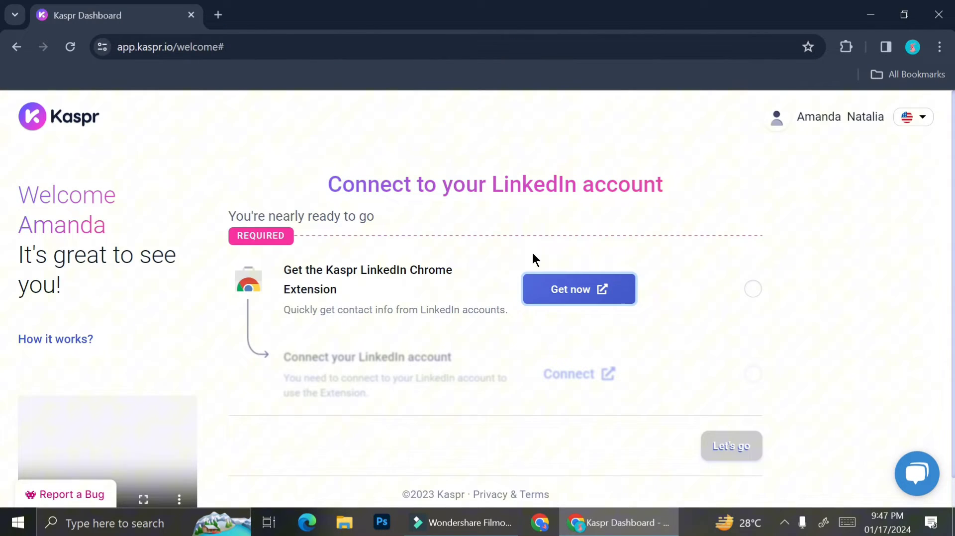
click(577, 289)
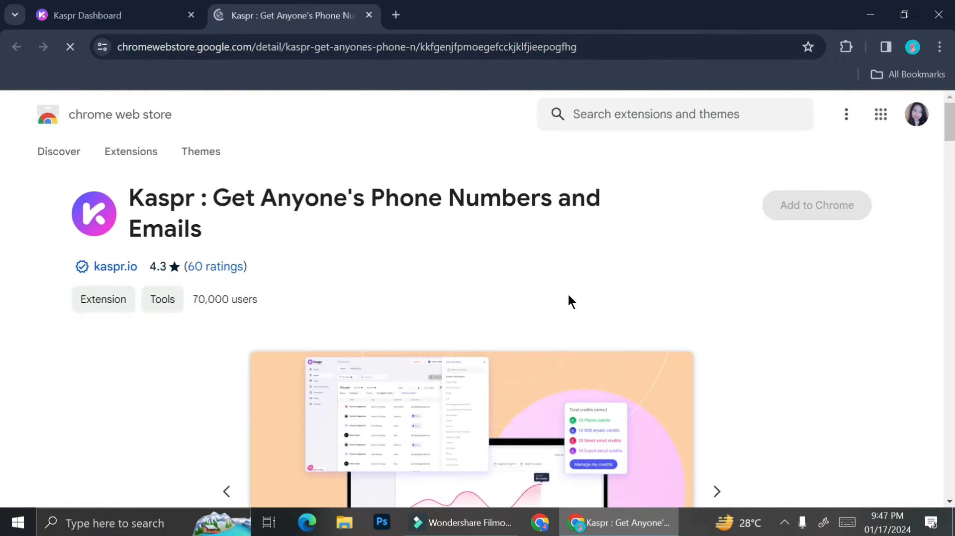
- Add the Kaspr extension to Chrome and confirm the installation
click(816, 205)
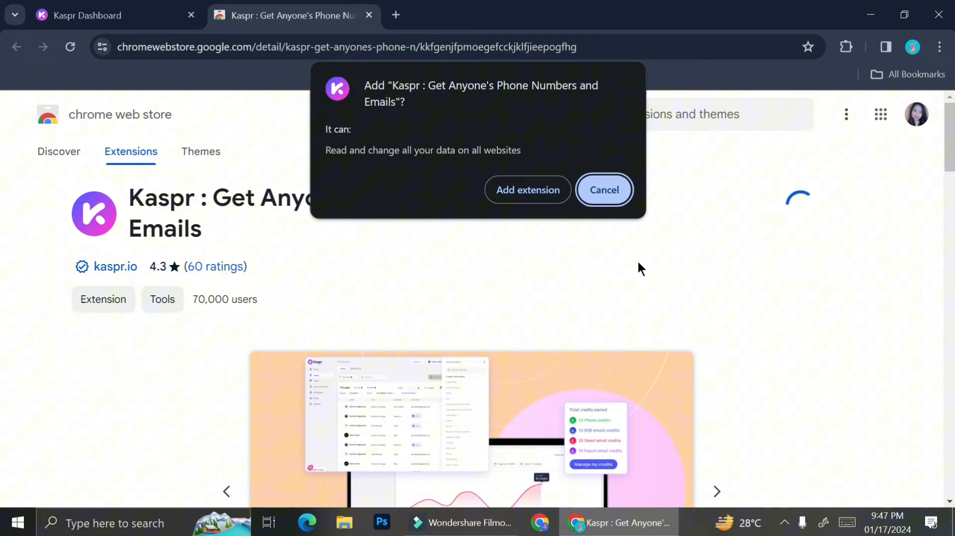
click(603, 189)
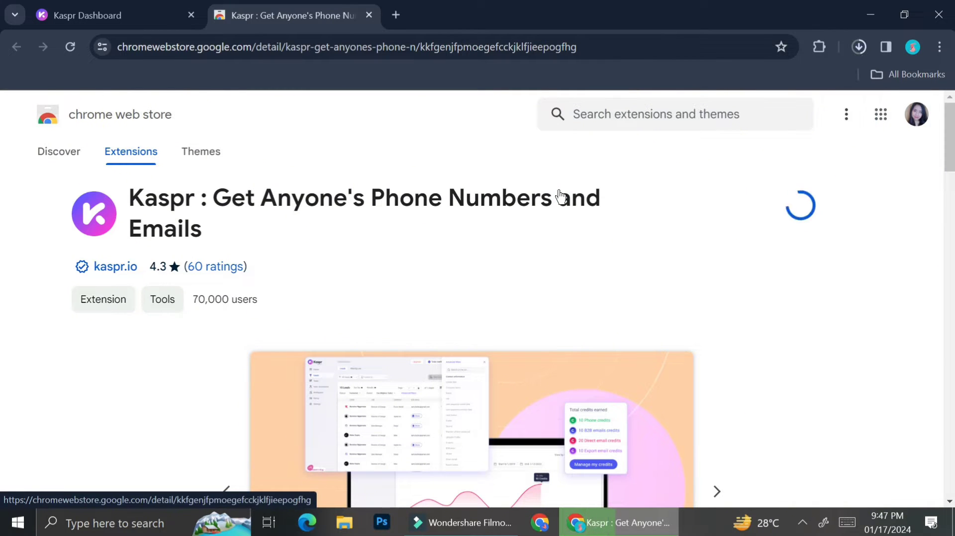
click(858, 47)
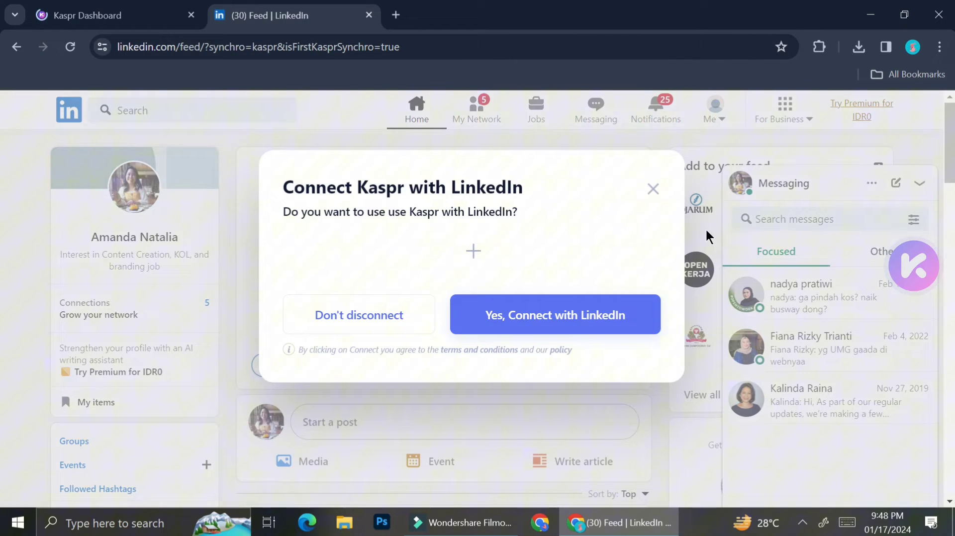
mouse_move(389, 235)
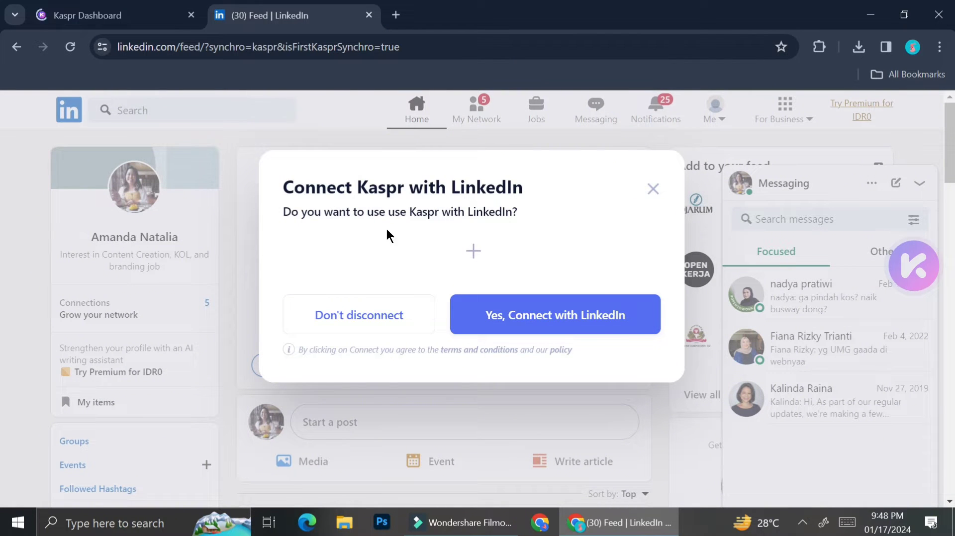
- Agree to connect Kaspr with the LinkedIn account in the connect dialog
click(554, 314)
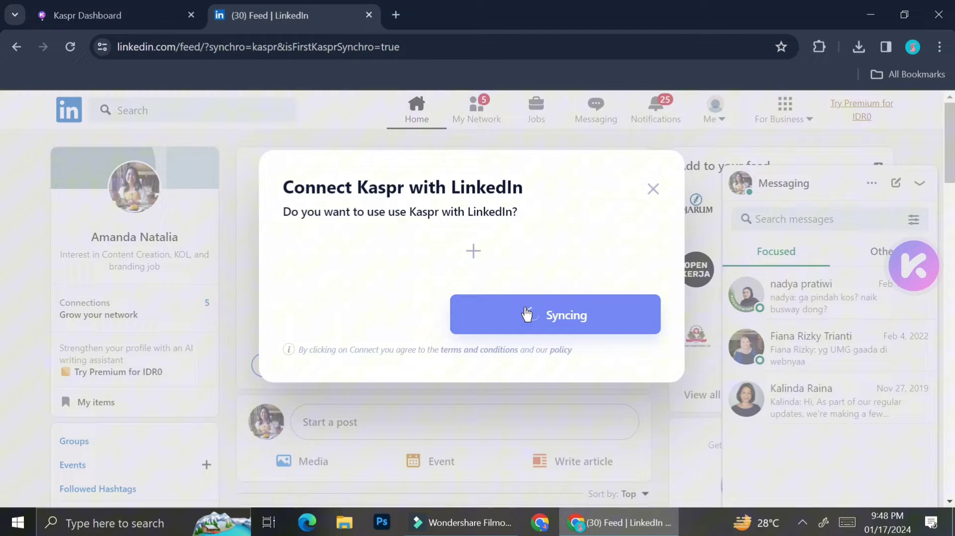
click(554, 314)
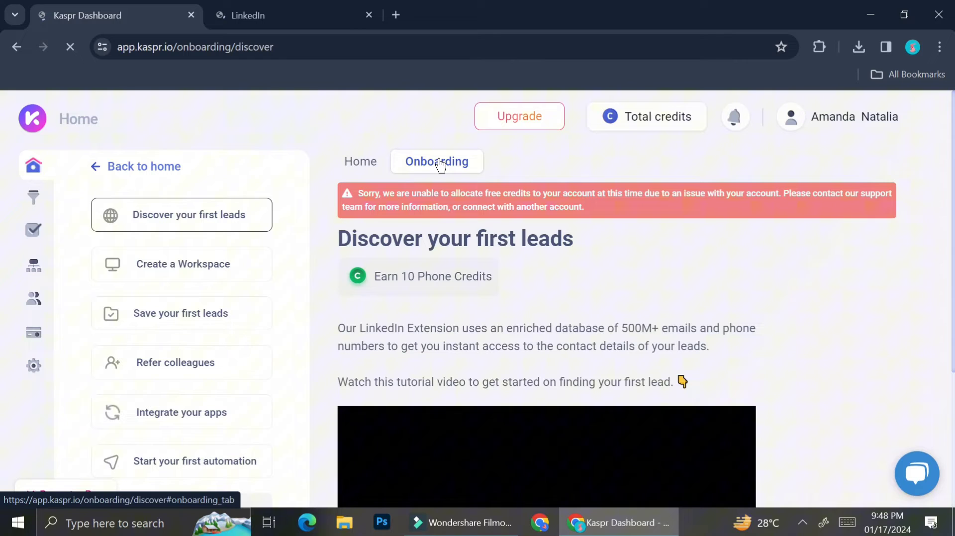
mouse_move(594, 292)
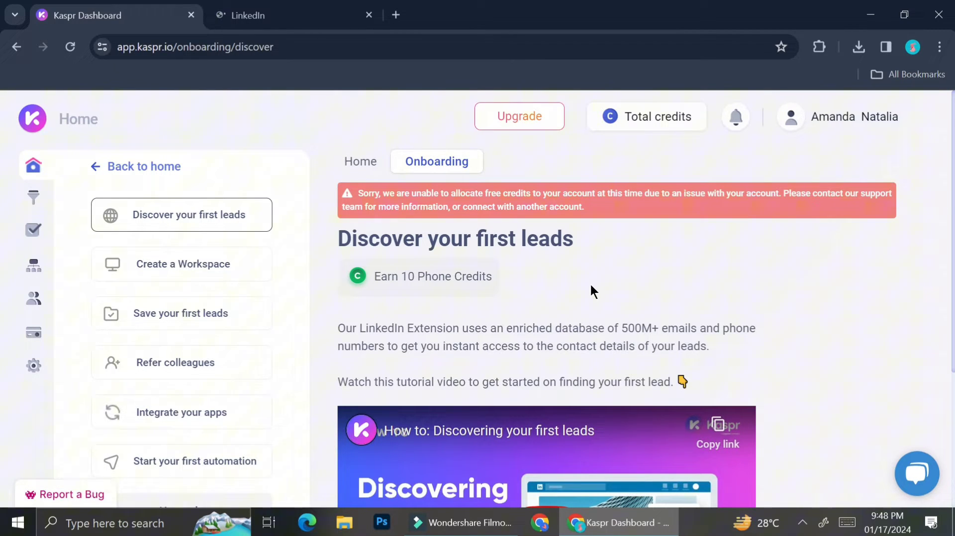
- Scroll past the onboarding tutorial video and start searching for first leads on LinkedIn
scroll(down, 3)
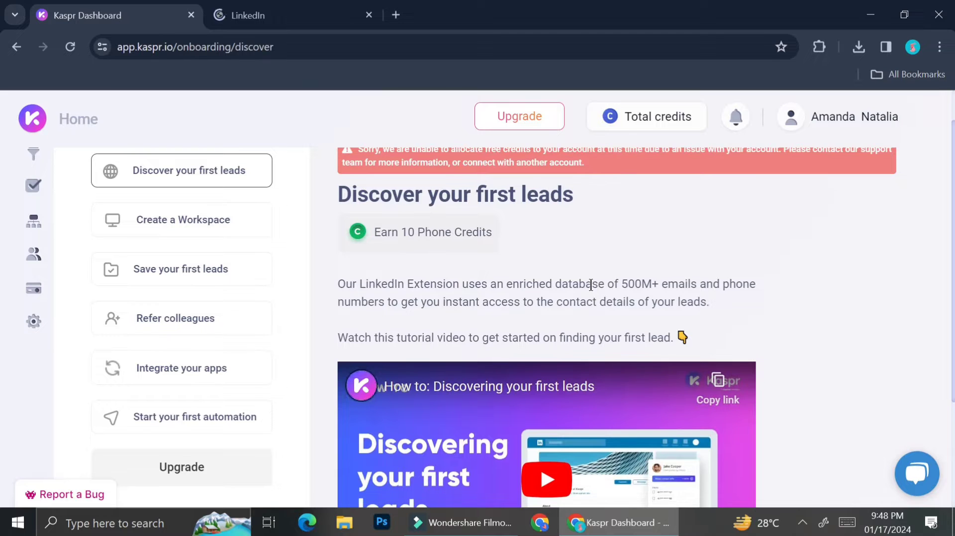
scroll(up, 3)
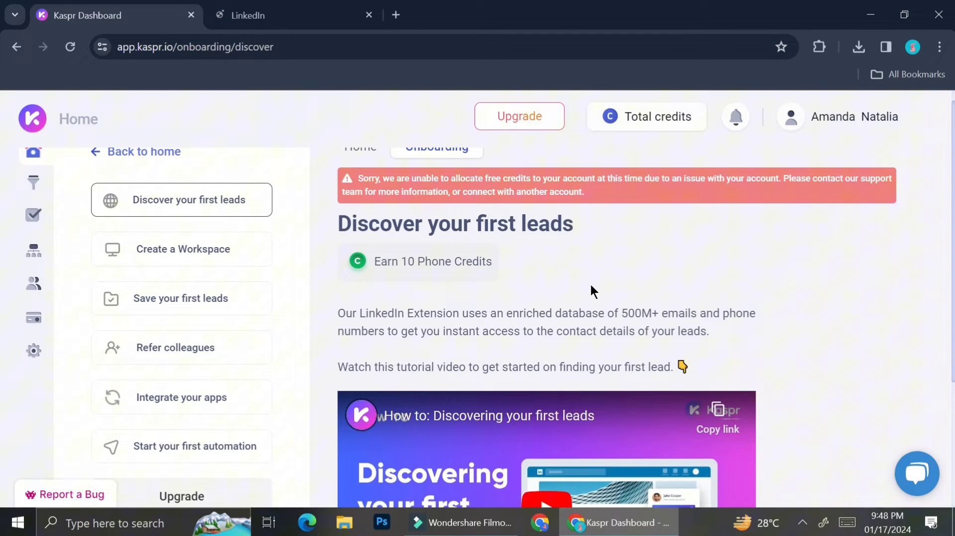
scroll(down, 3)
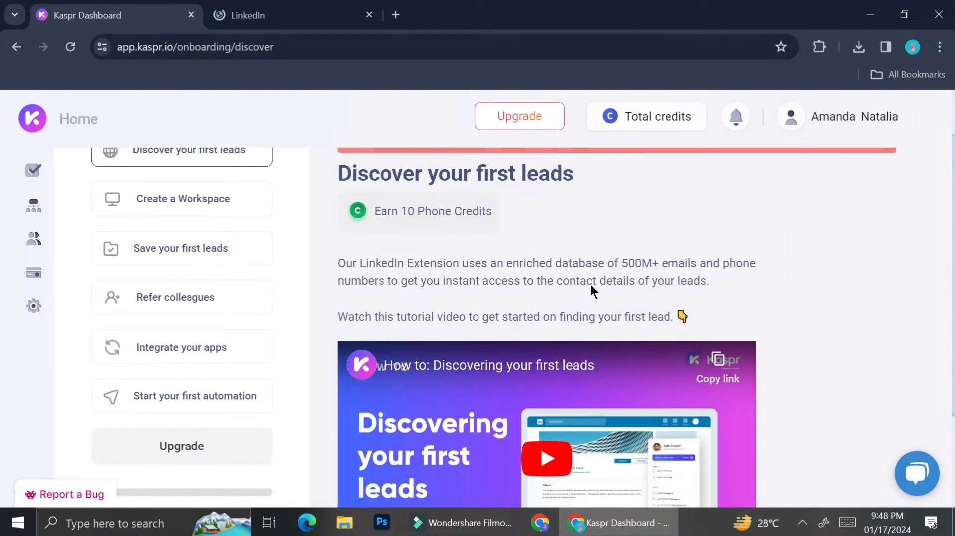
scroll(down, 3)
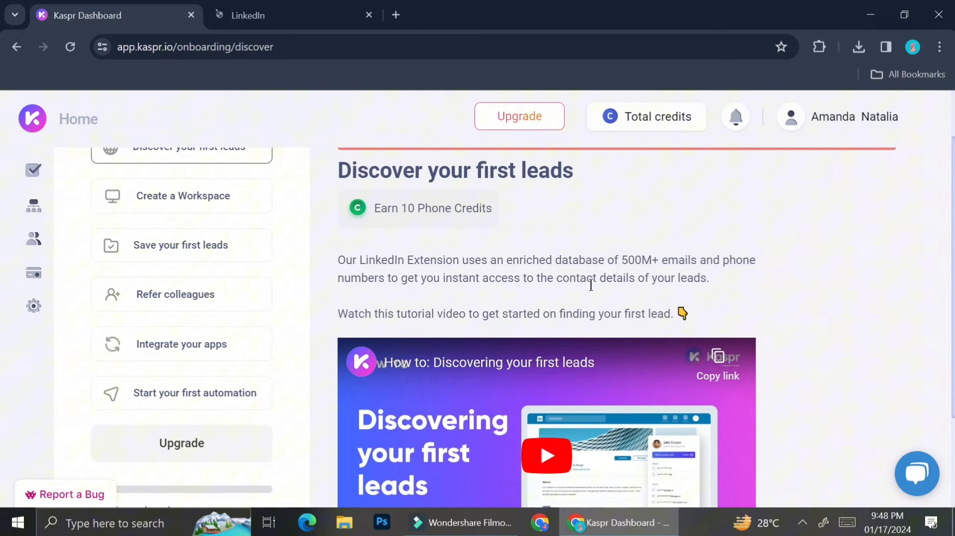
scroll(down, 3)
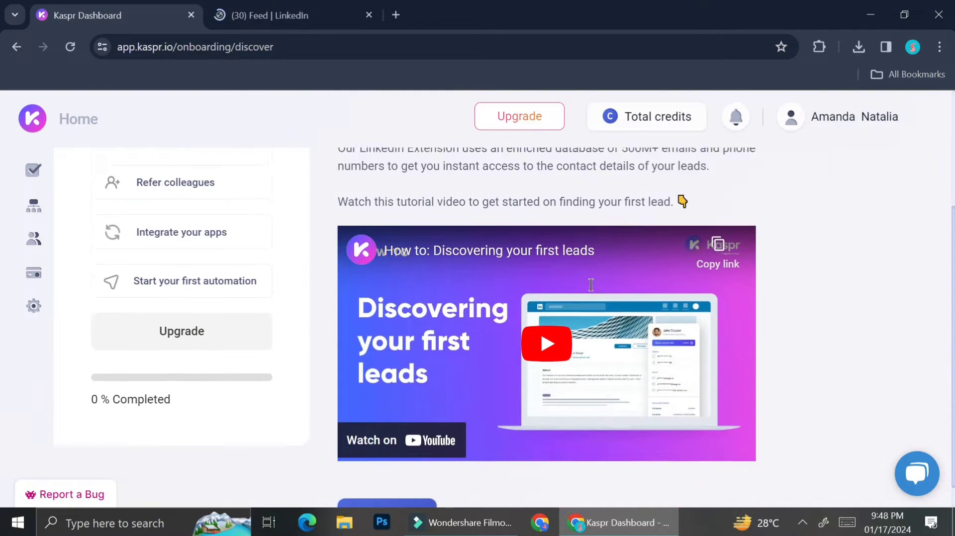
scroll(down, 3)
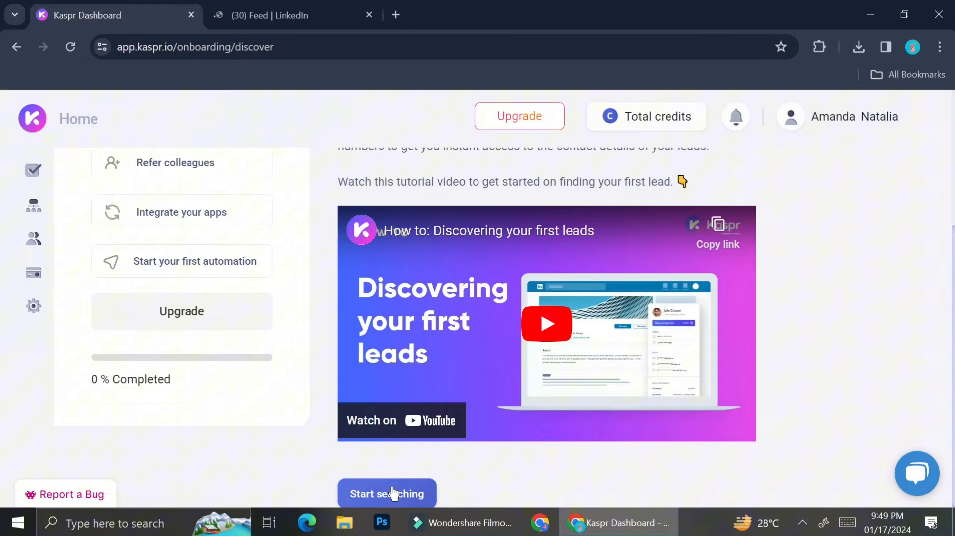
click(387, 493)
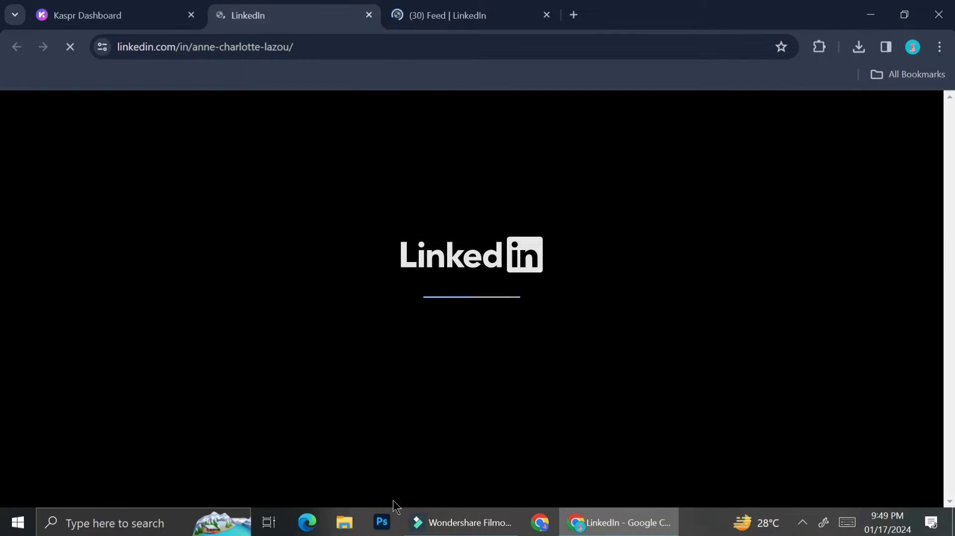
mouse_move(545, 14)
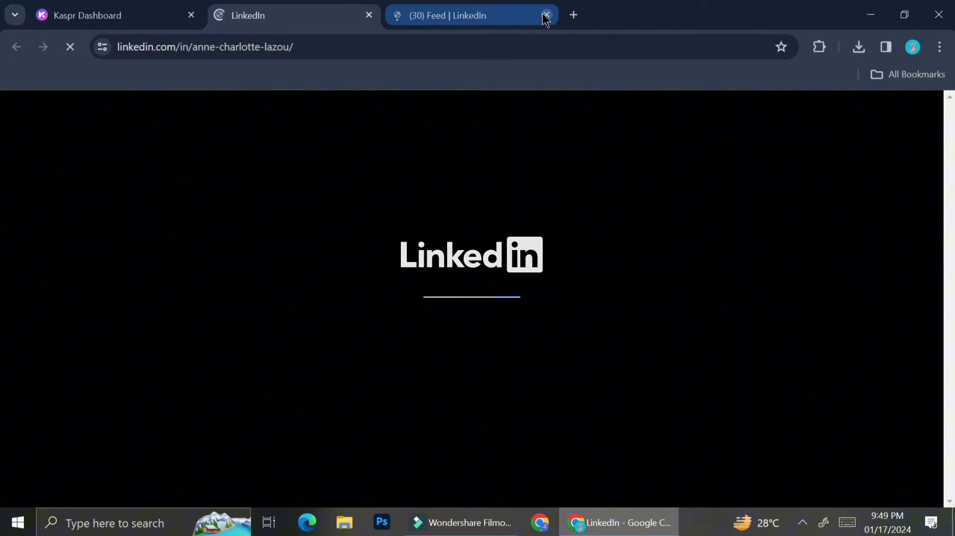
click(546, 15)
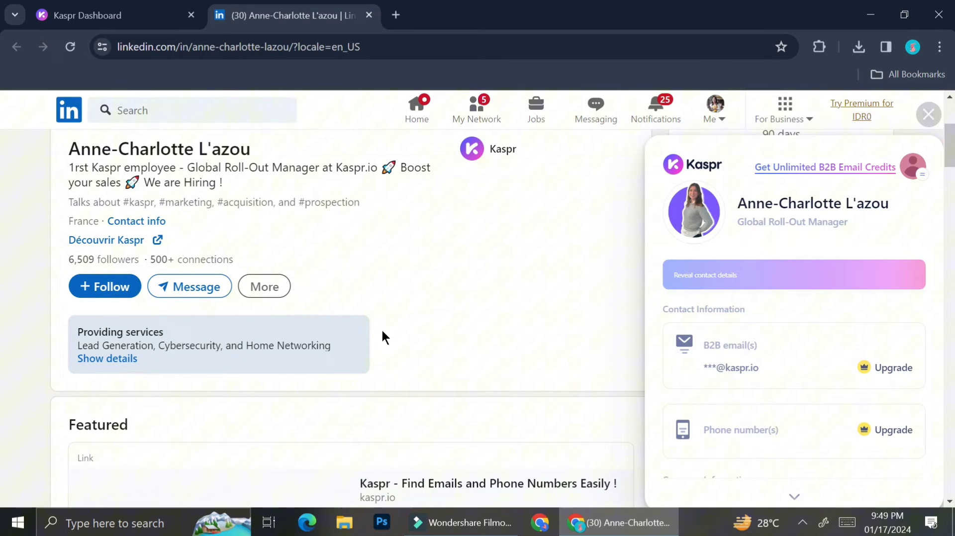
scroll(up, 3)
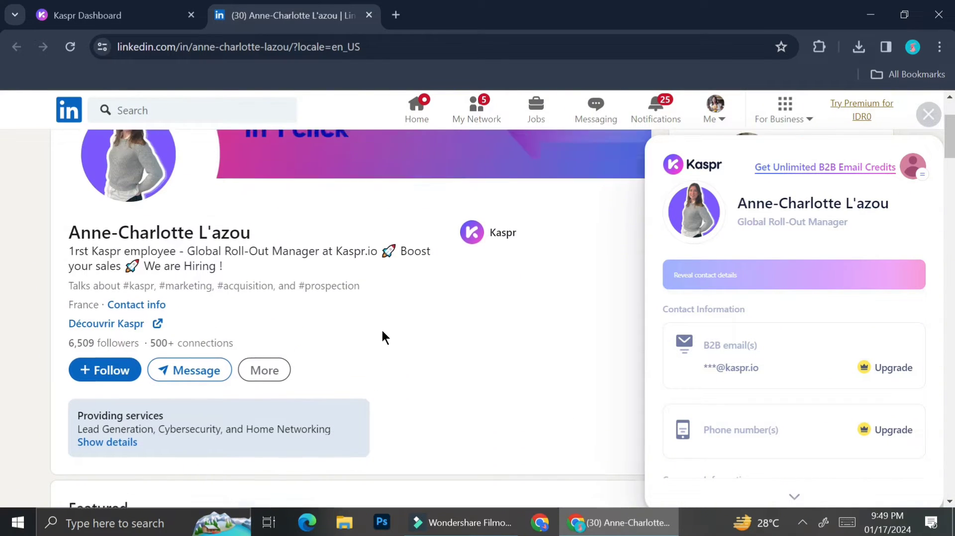
scroll(up, 3)
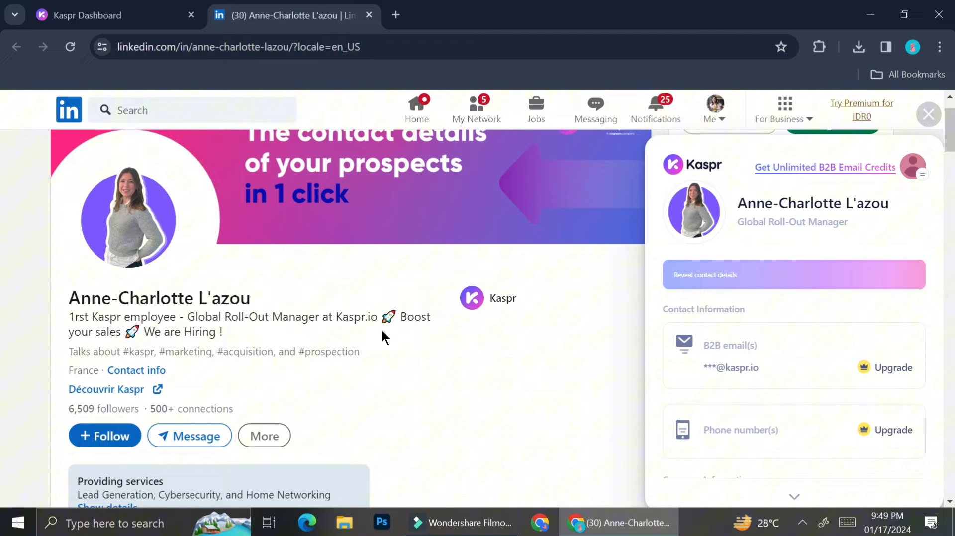
mouse_move(706, 396)
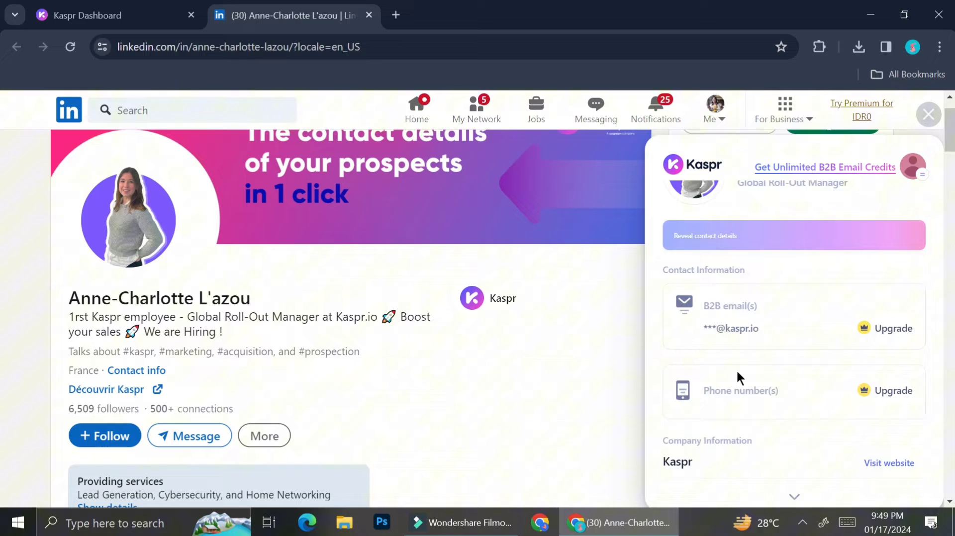
scroll(down, 3)
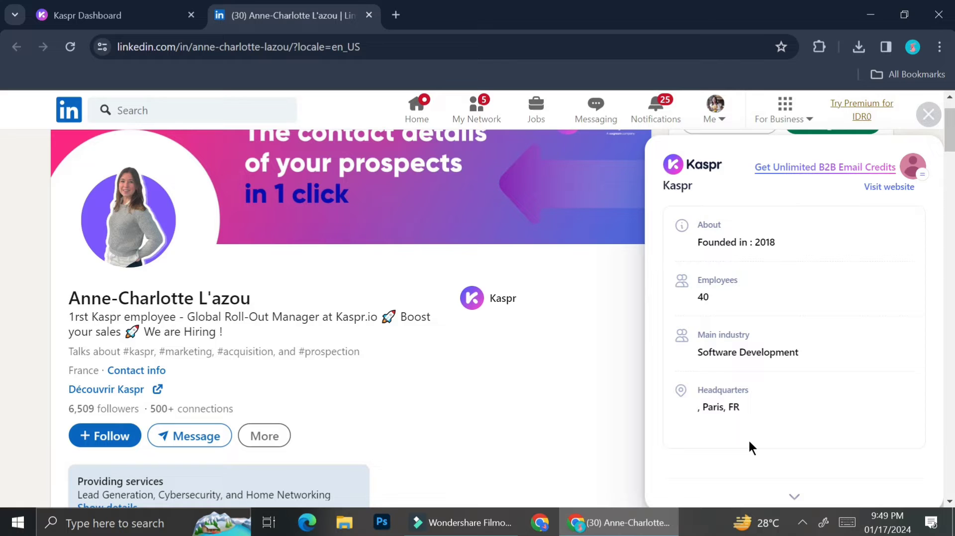
mouse_move(808, 329)
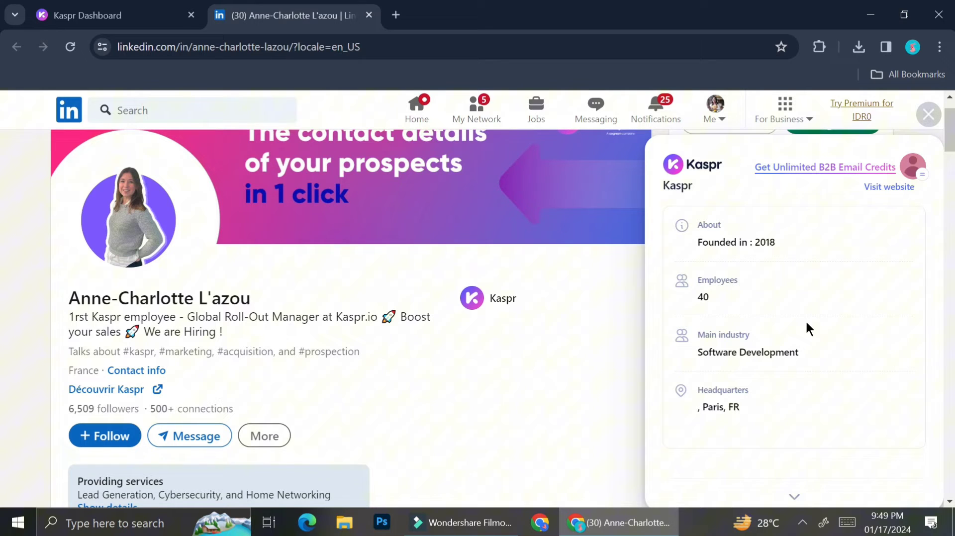
scroll(up, 3)
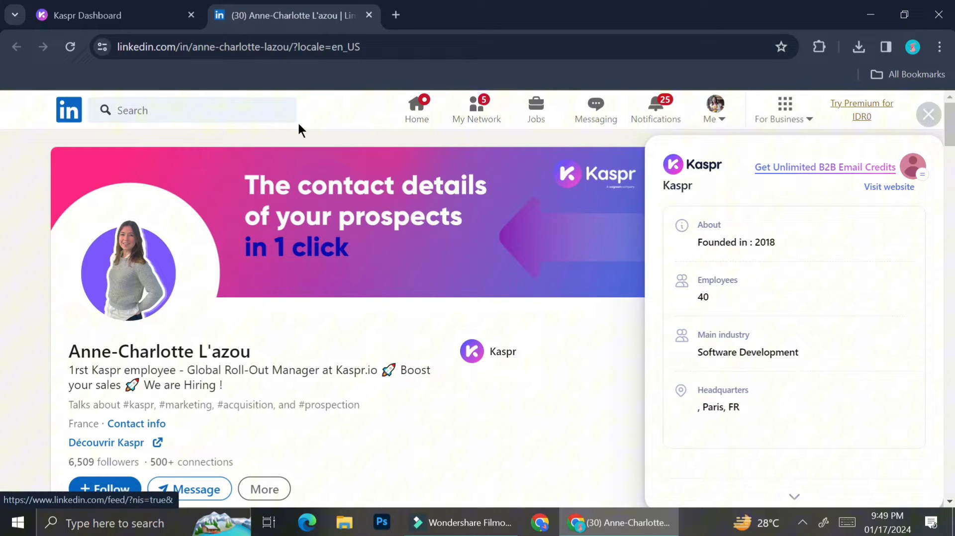
- Search LinkedIn for 'unileve' to bring up the Unilever company suggestions
click(192, 111)
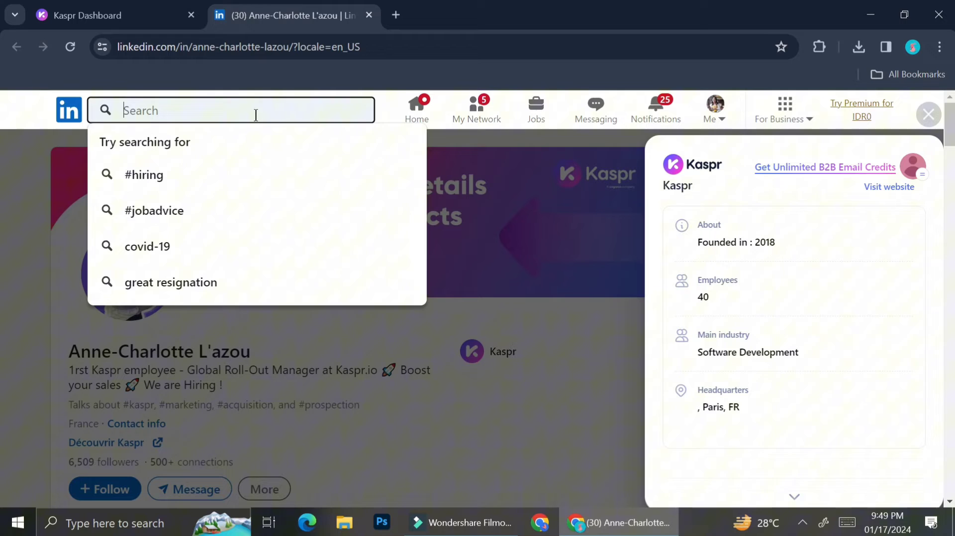
text(un)
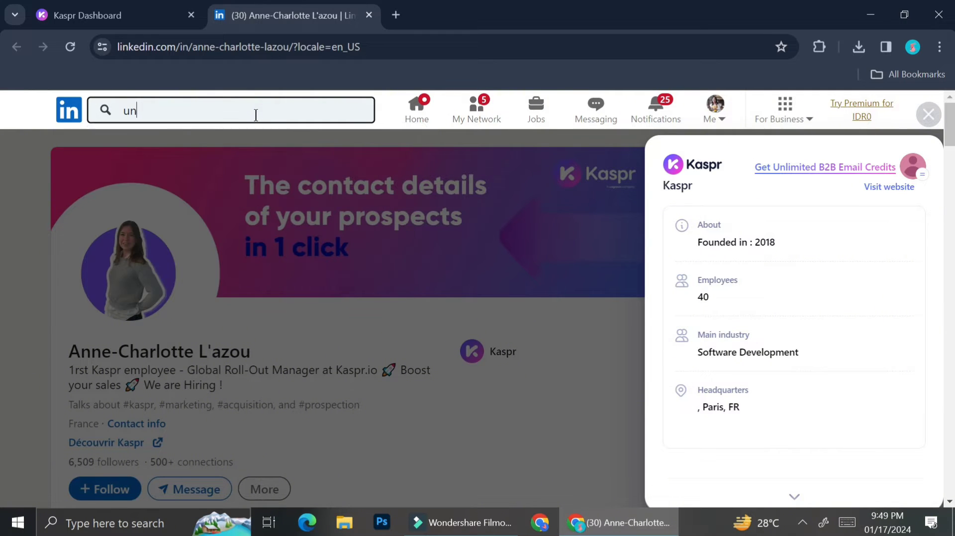
text(ile)
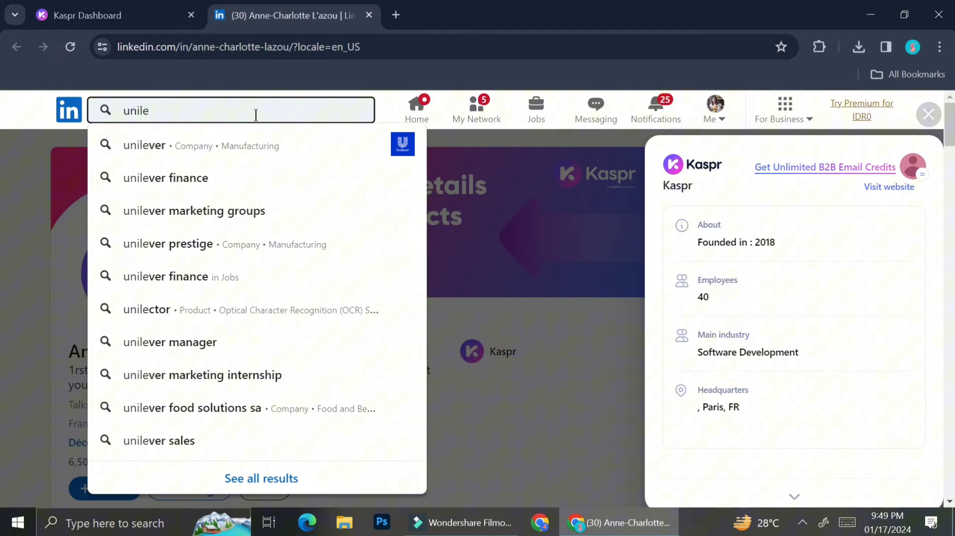
text(ve)
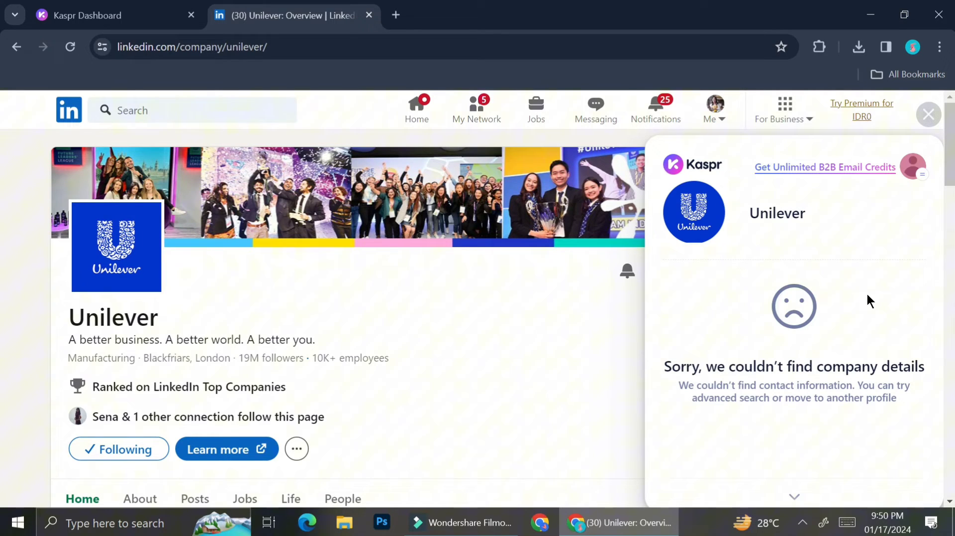
mouse_move(788, 450)
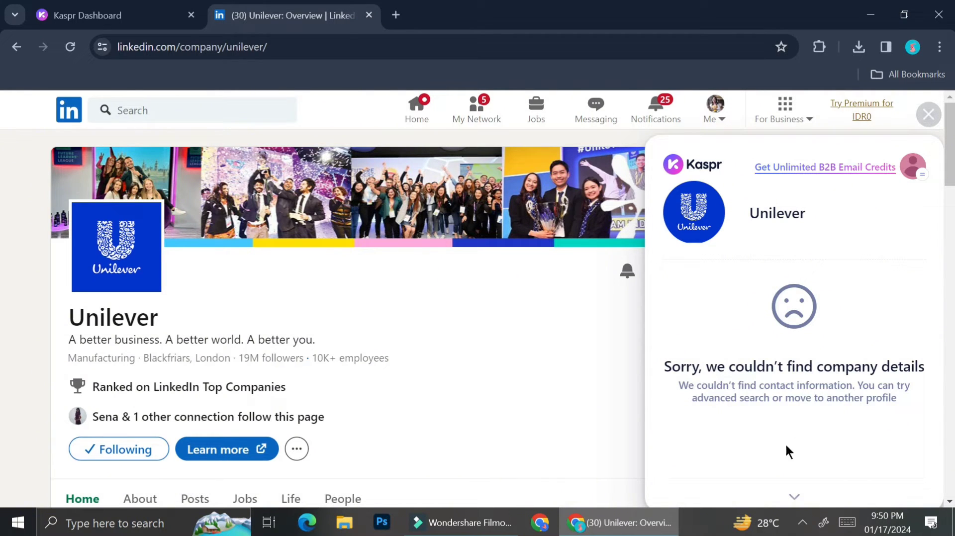
mouse_move(789, 491)
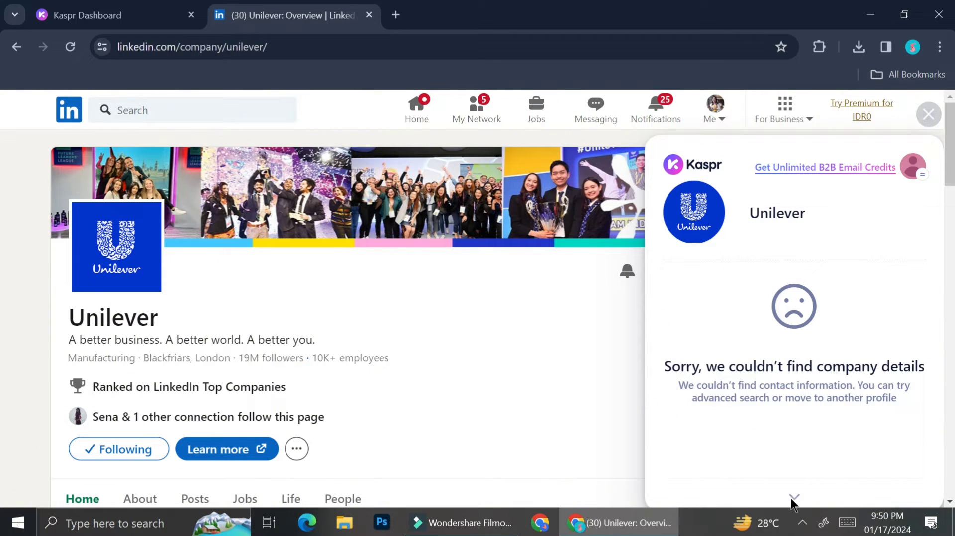
mouse_move(680, 146)
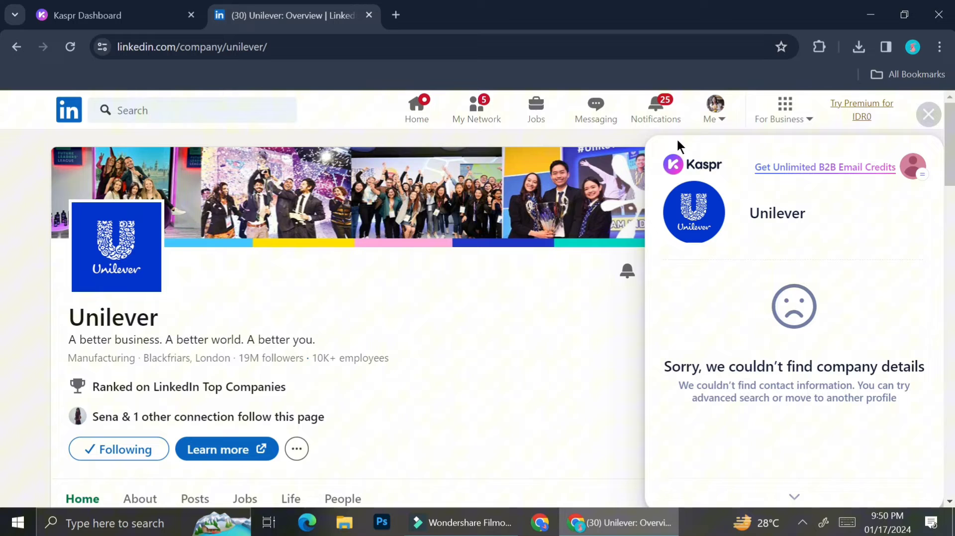
mouse_move(738, 176)
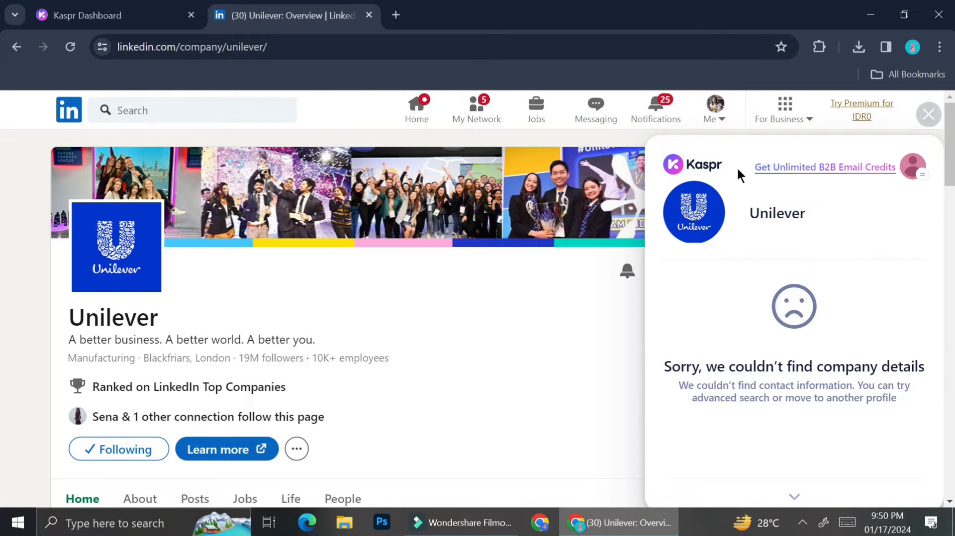
- Scroll Unilever's company page, then begin another LinkedIn search
scroll(down, 3)
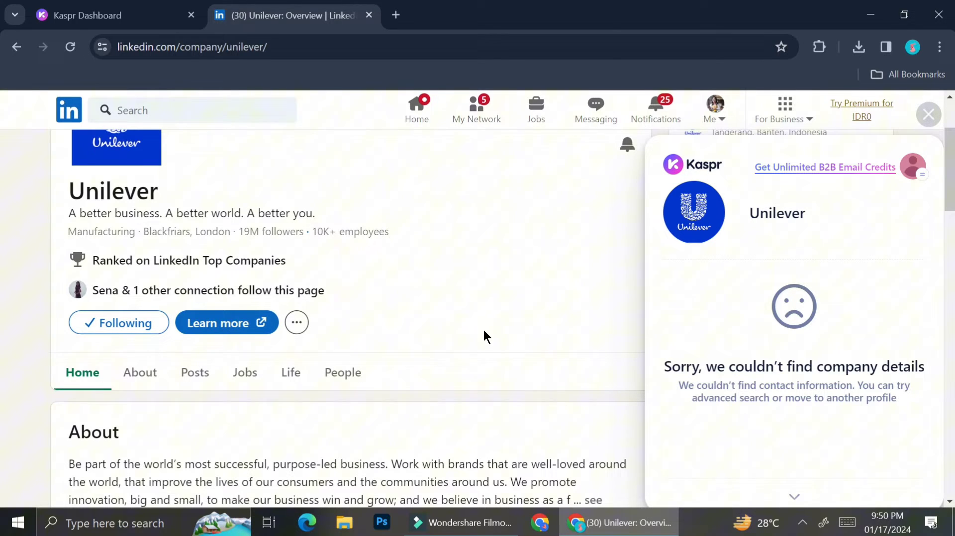
click(192, 110)
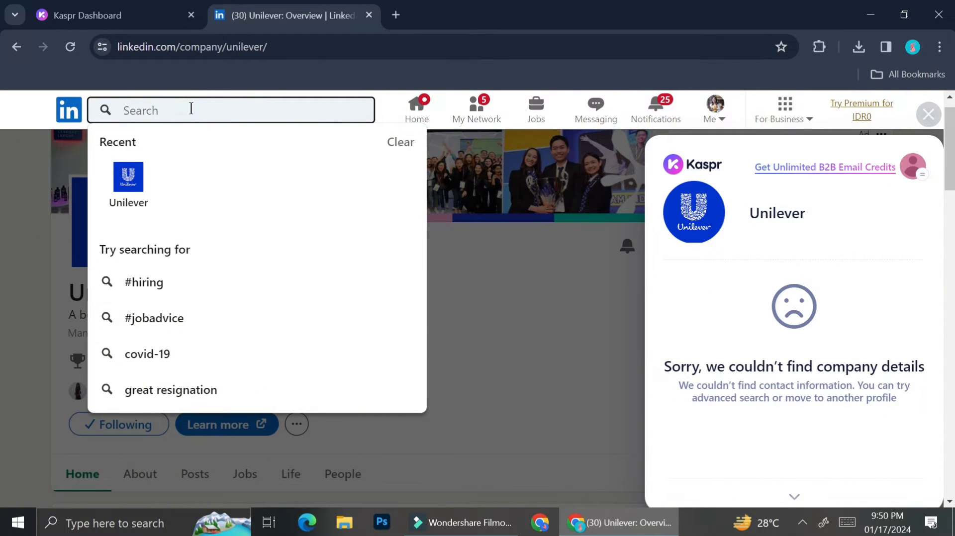
text(john)
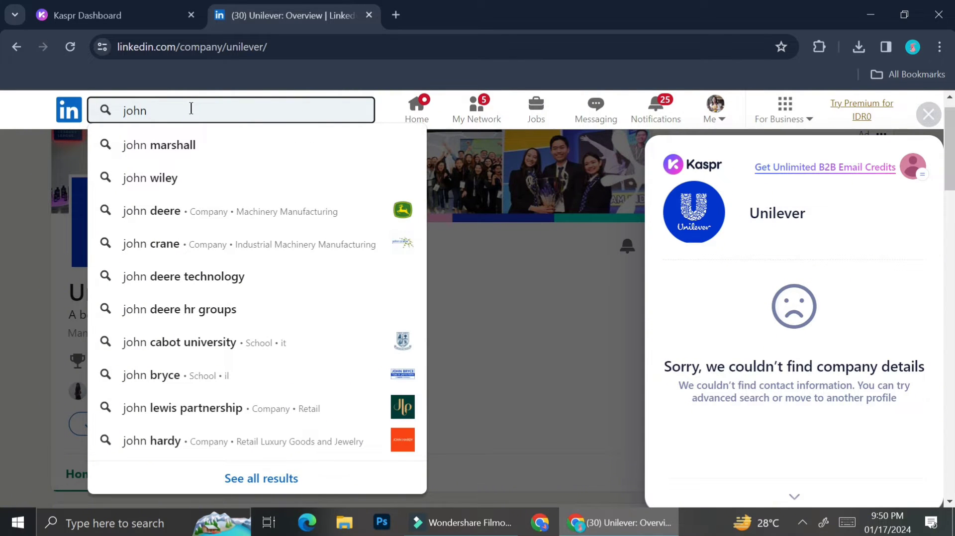
click(159, 145)
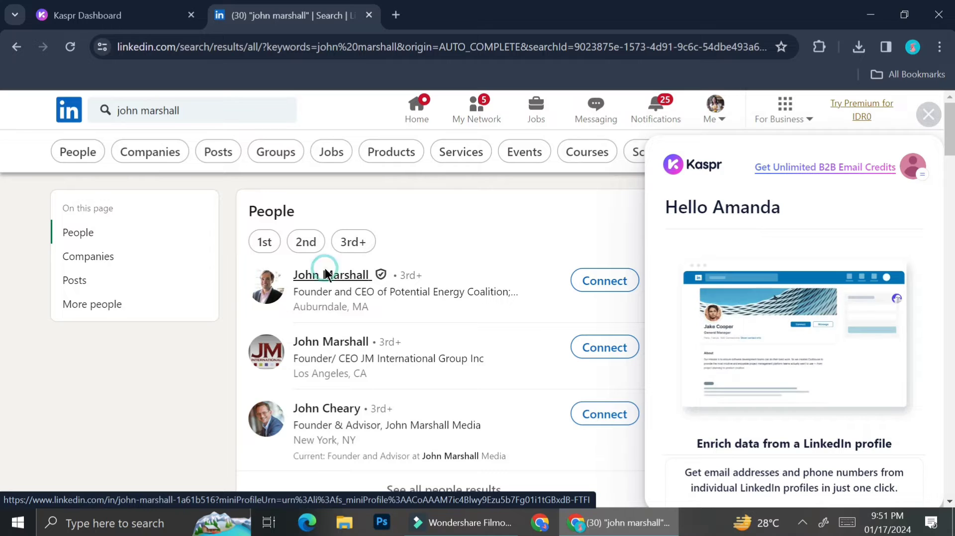
click(331, 274)
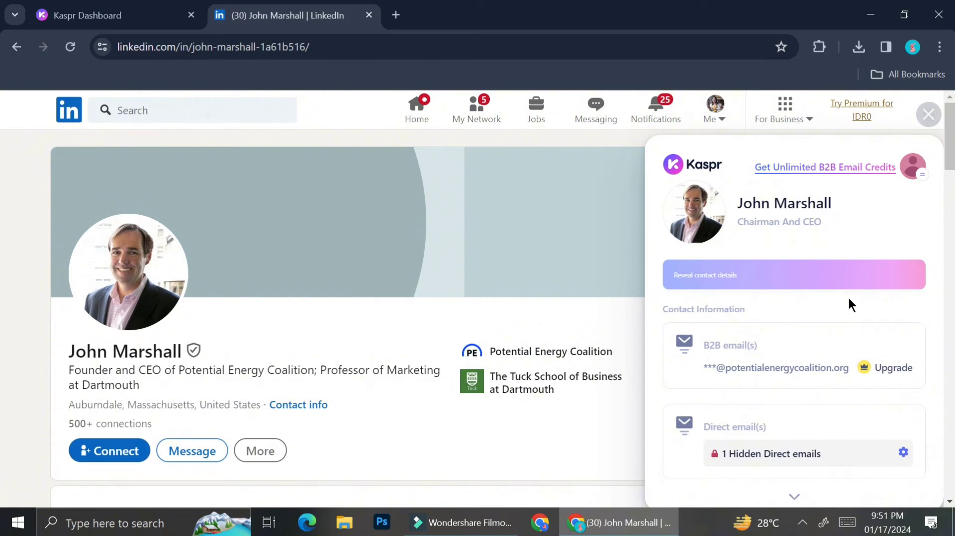
mouse_move(784, 216)
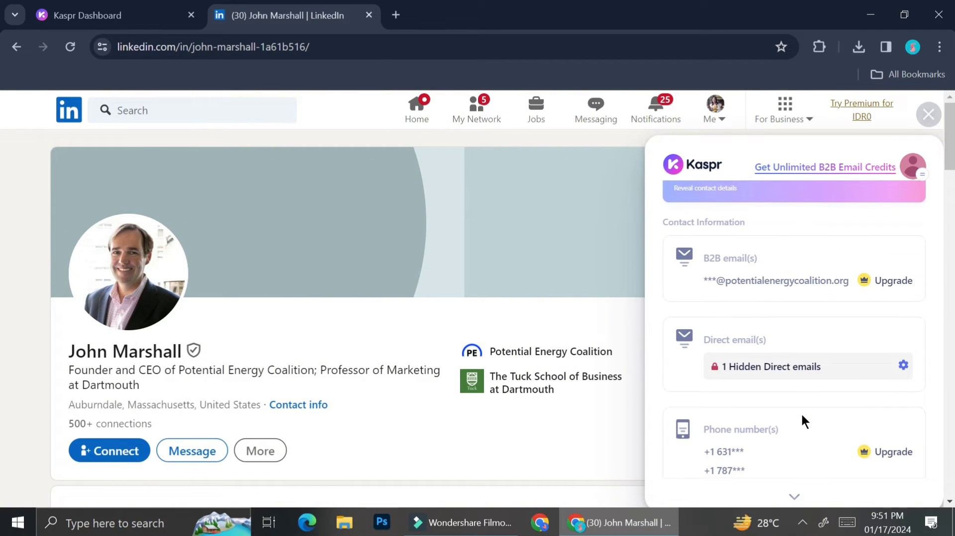
mouse_move(734, 366)
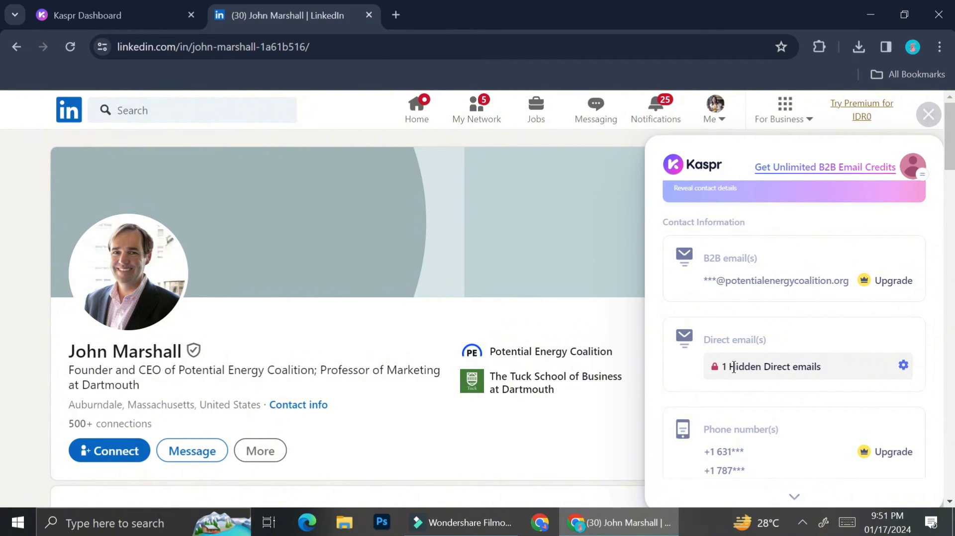
- Scroll the profile to review Kaspr's masked contacts and Potential Energy Coalition company details
scroll(down, 3)
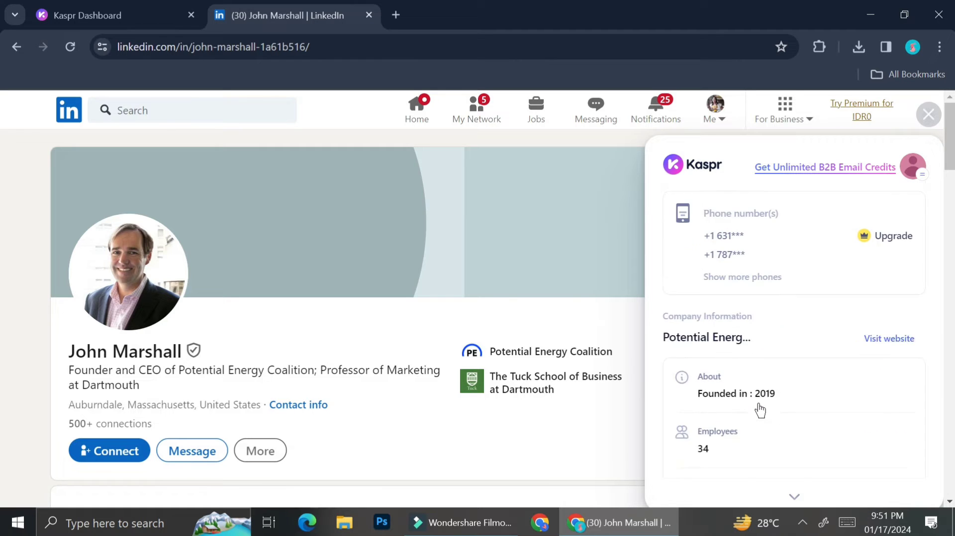
scroll(down, 3)
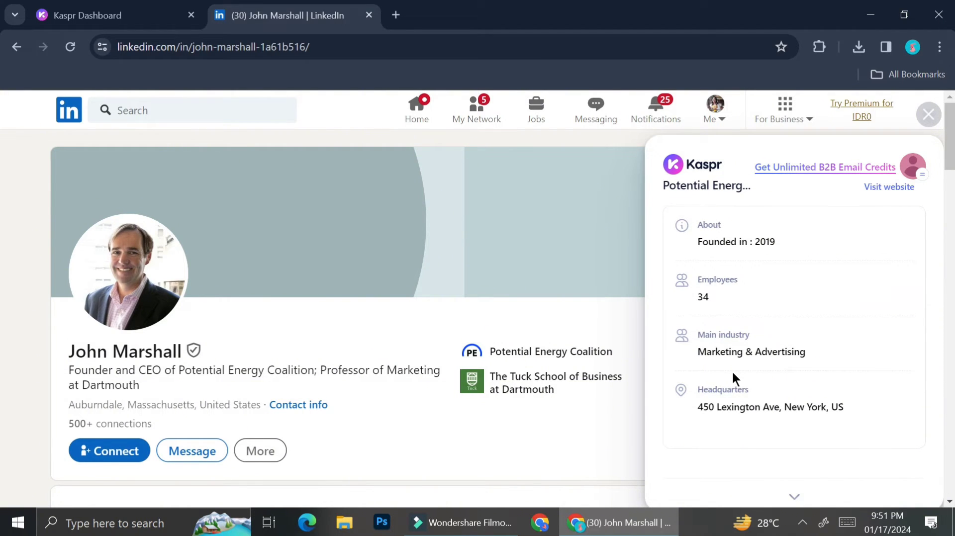
mouse_move(444, 394)
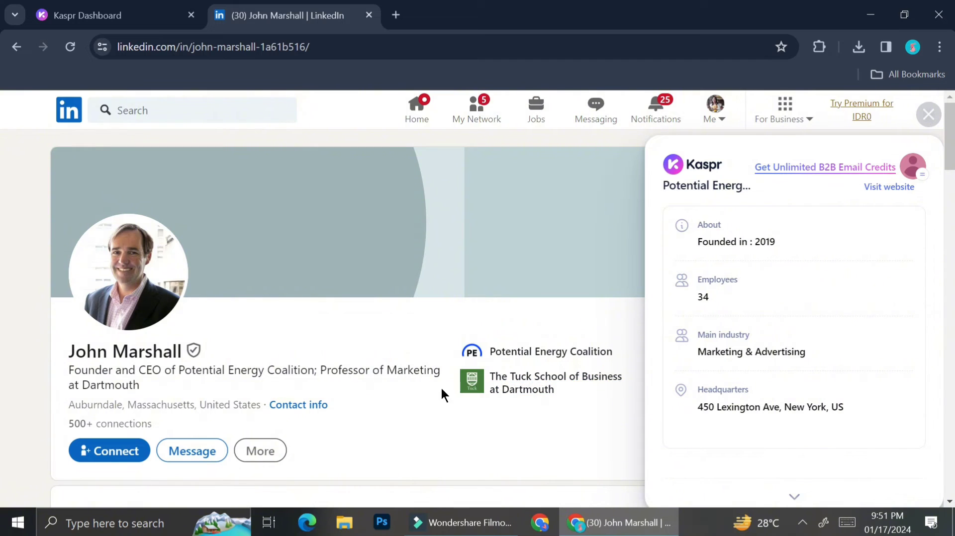
scroll(down, 3)
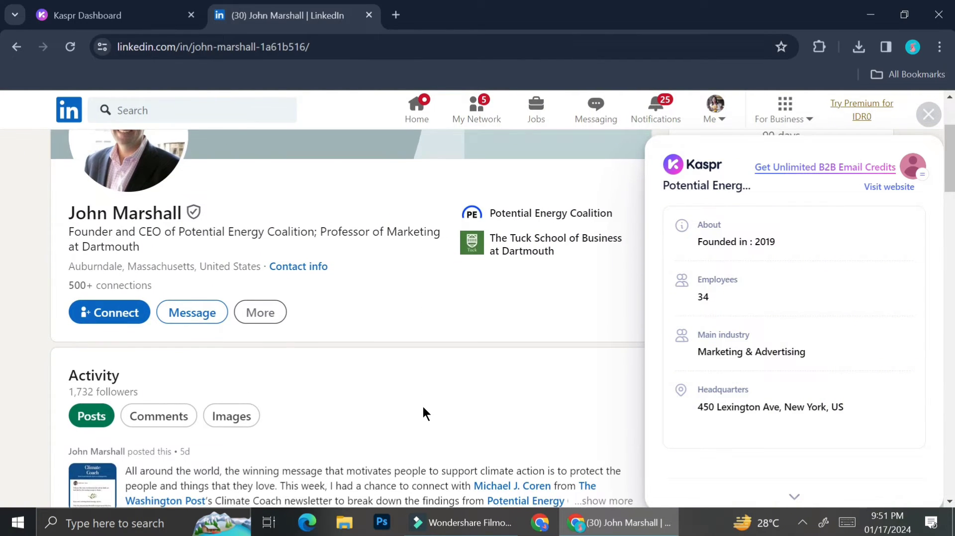
scroll(down, 3)
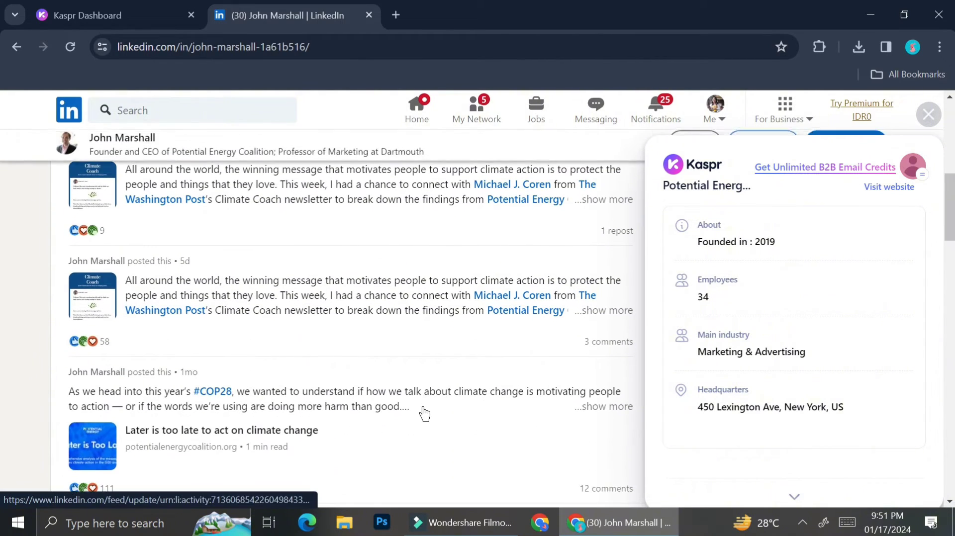
scroll(down, 3)
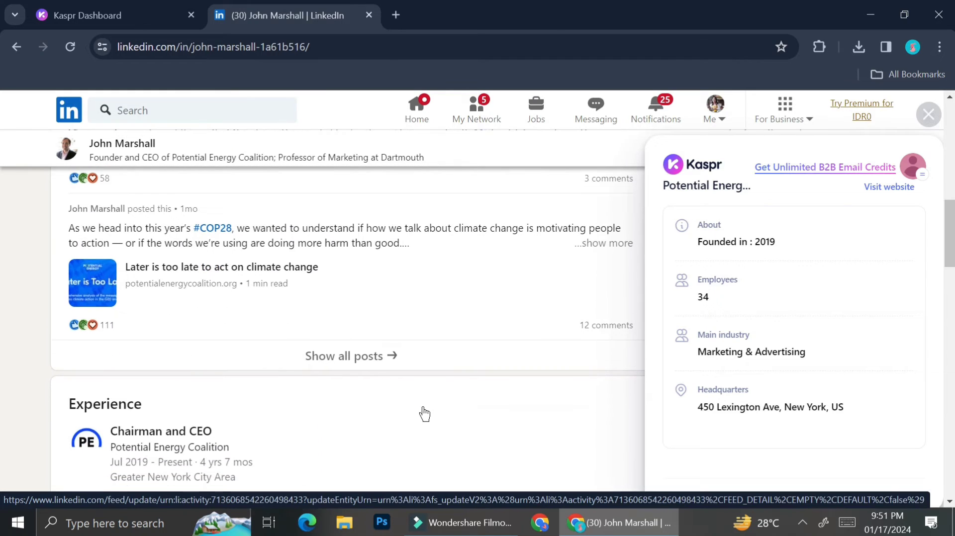
scroll(up, 3)
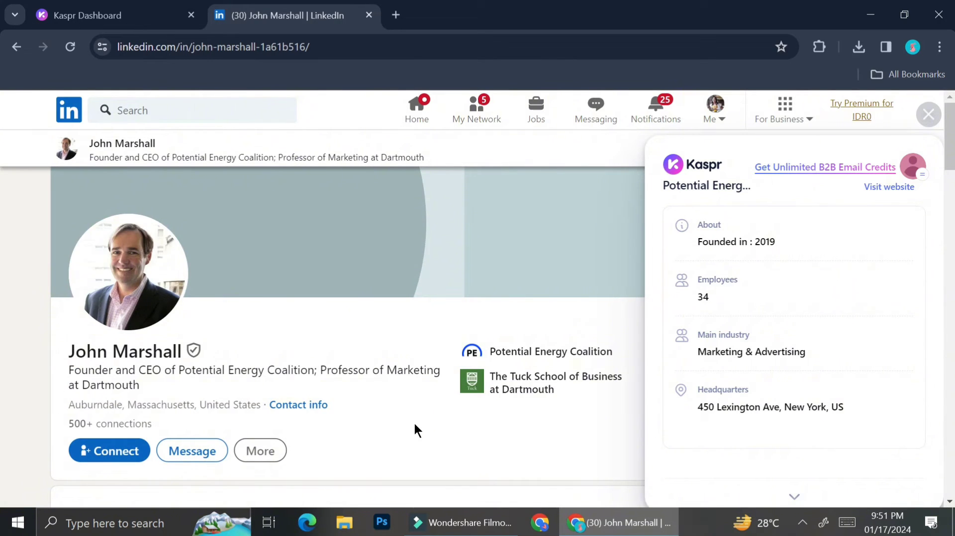
mouse_move(185, 166)
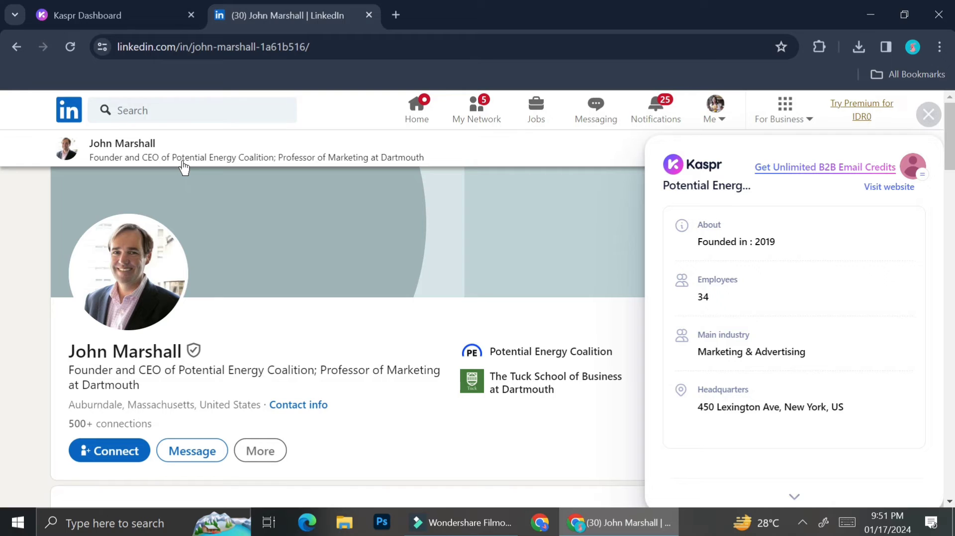
mouse_move(72, 114)
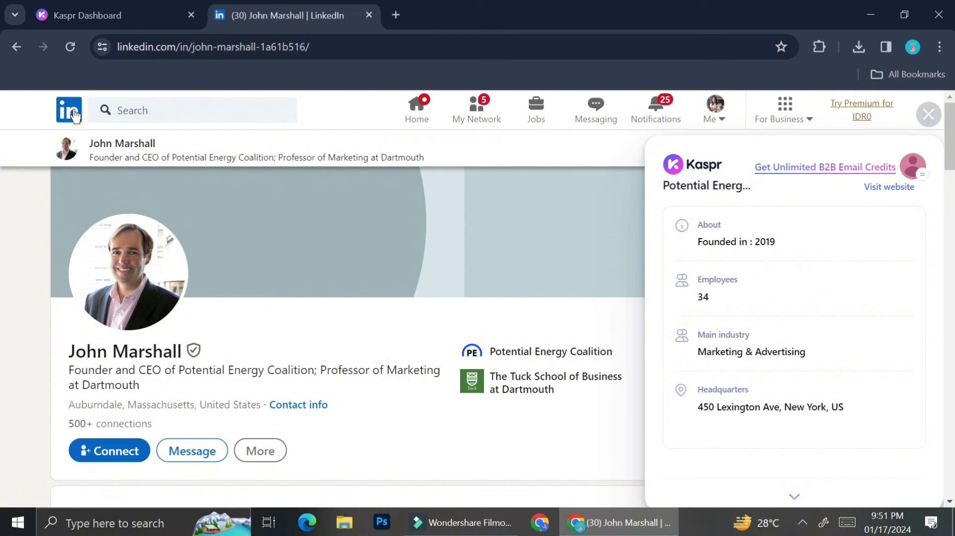
click(69, 111)
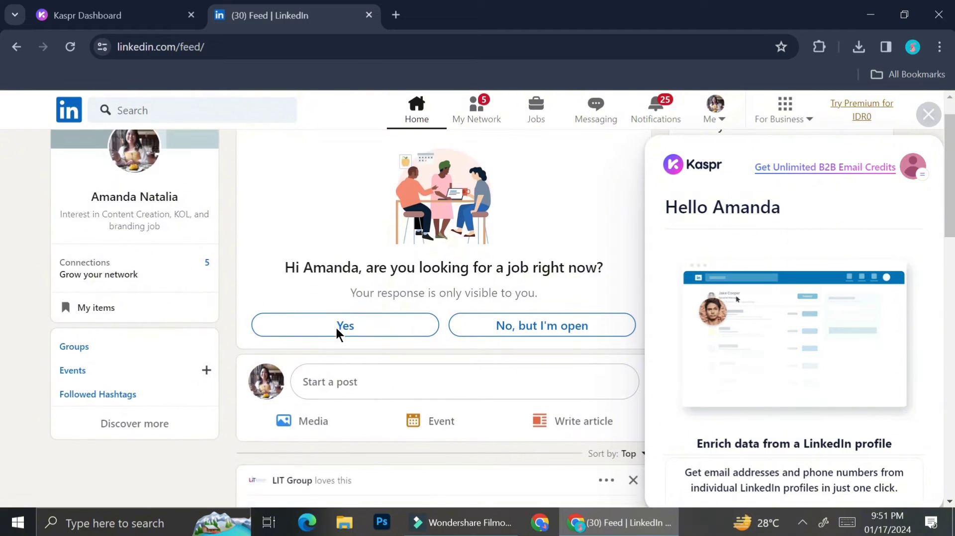
scroll(down, 3)
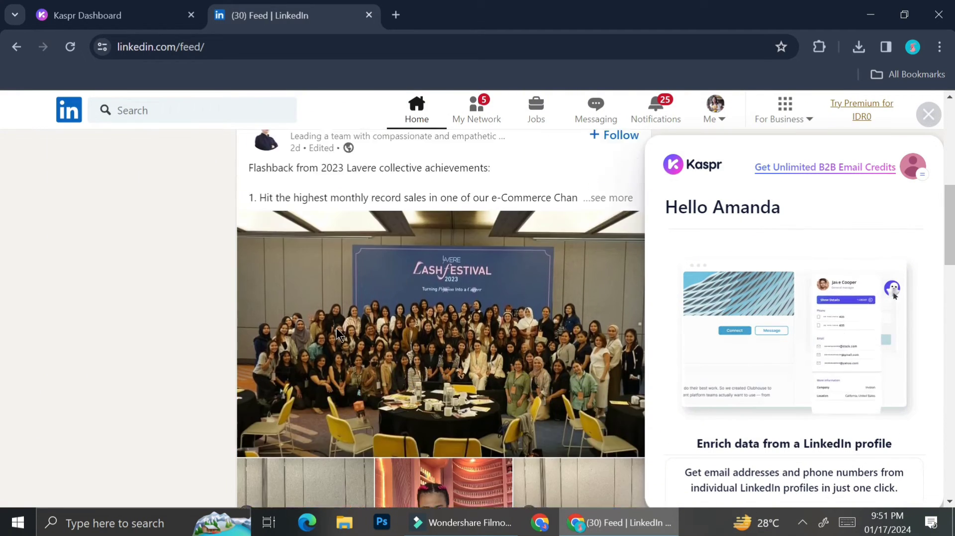
scroll(down, 3)
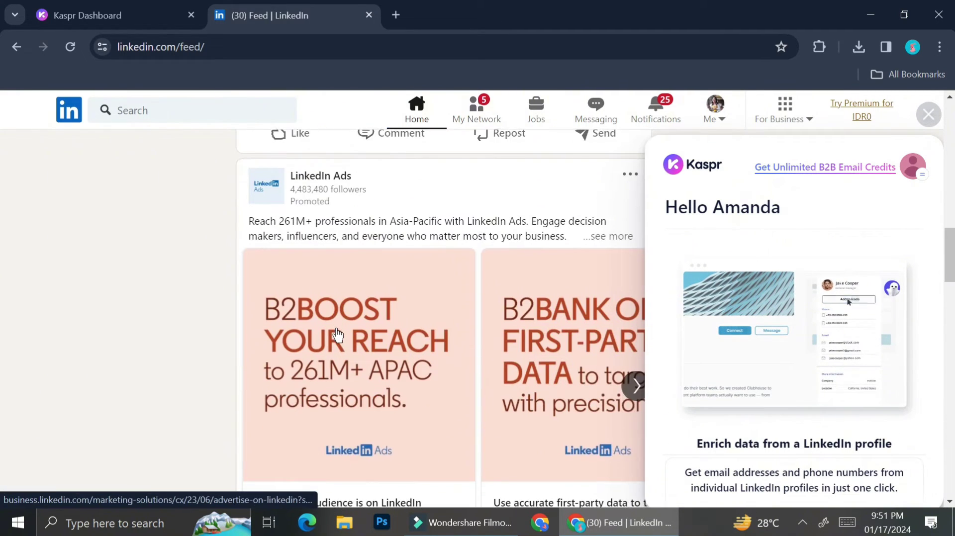
scroll(down, 3)
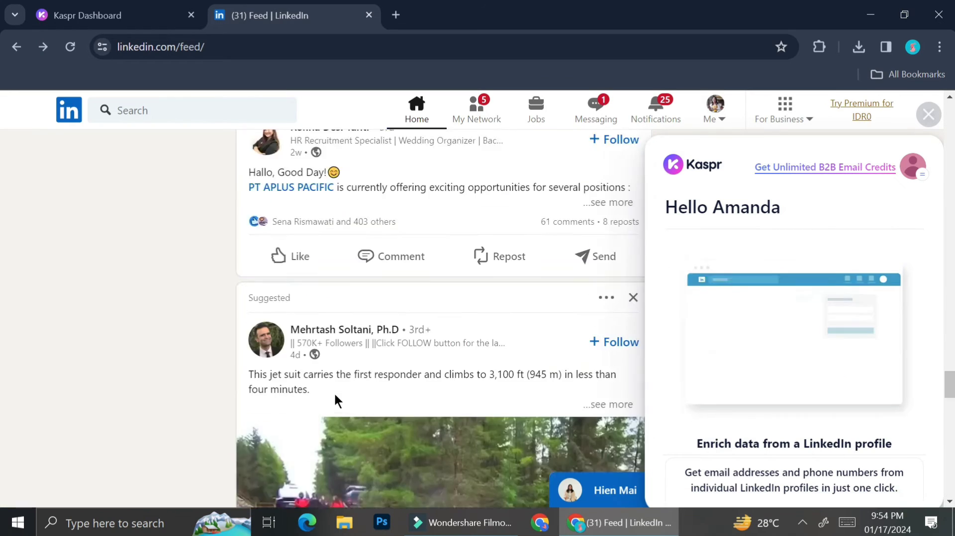
scroll(down, 3)
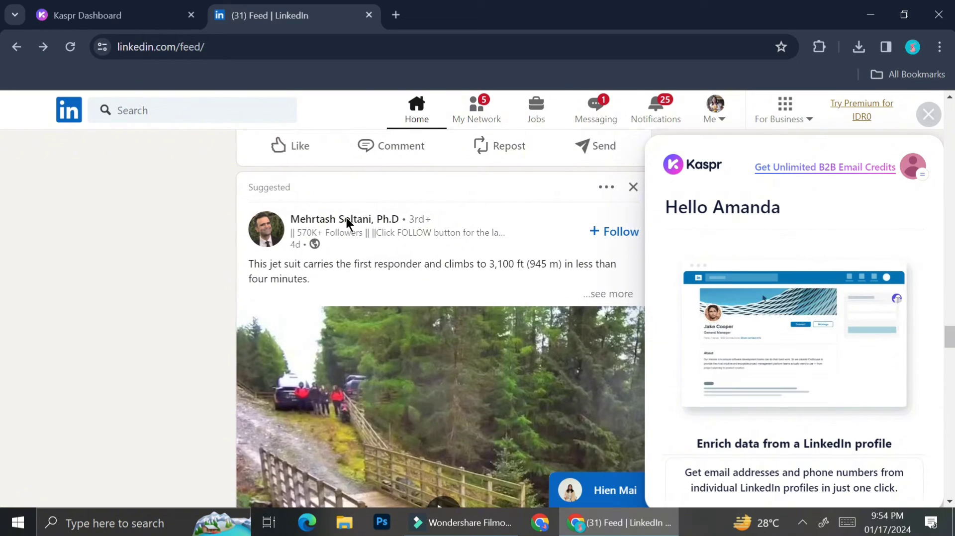
click(344, 219)
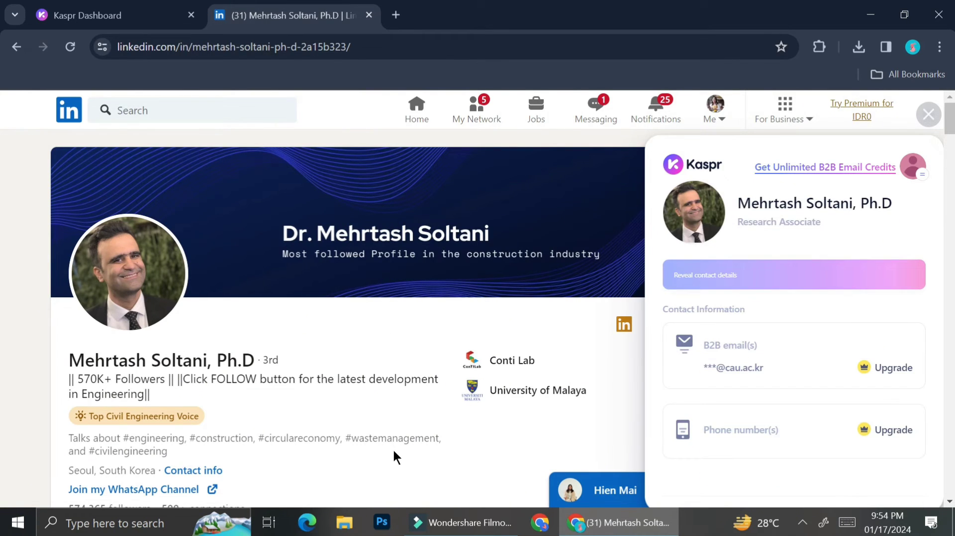
mouse_move(731, 434)
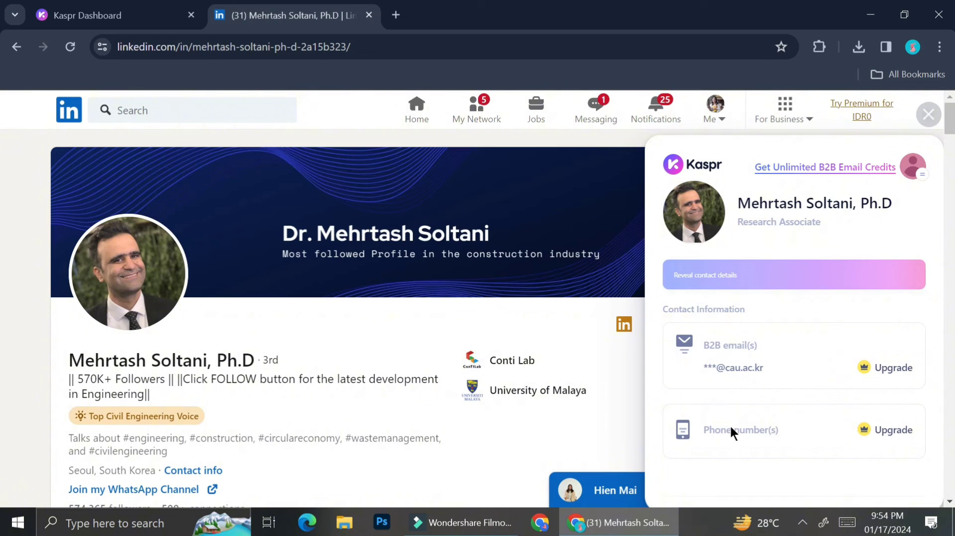
- Review Kaspr's masked contact details, then open the unlimited B2B email credits referral offer
scroll(down, 3)
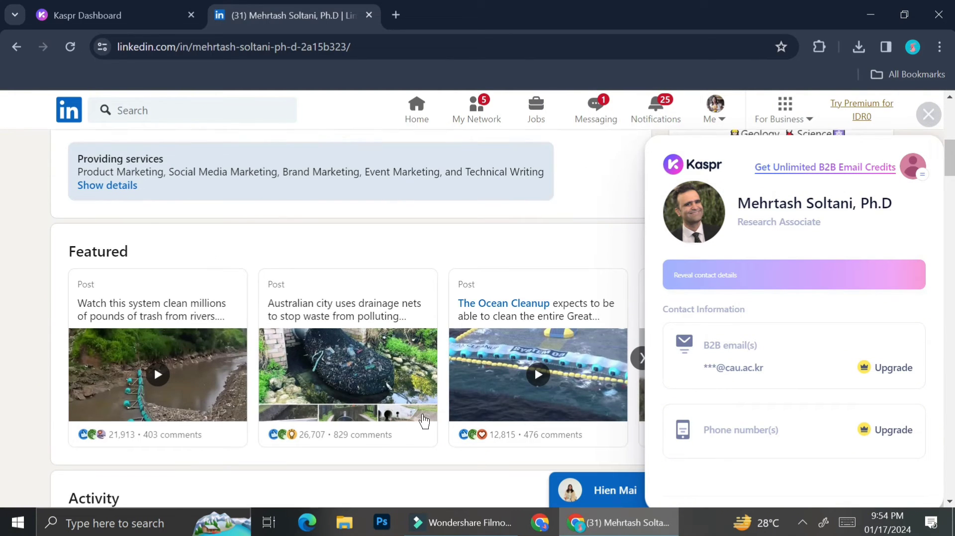
scroll(up, 3)
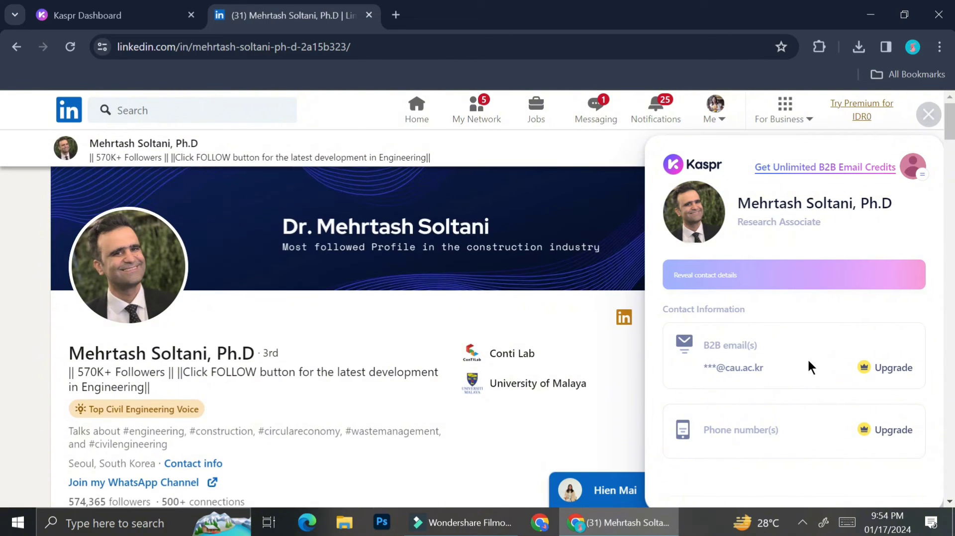
scroll(down, 3)
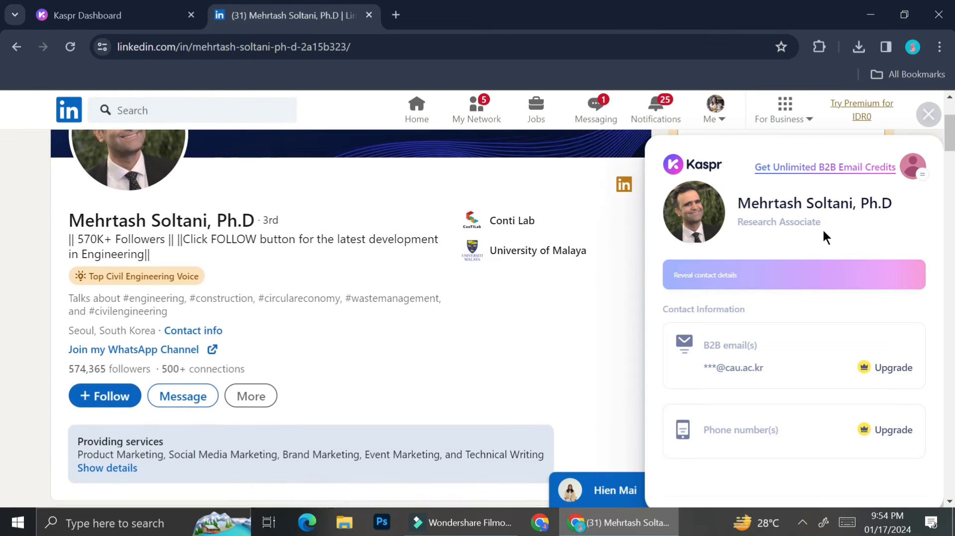
scroll(up, 3)
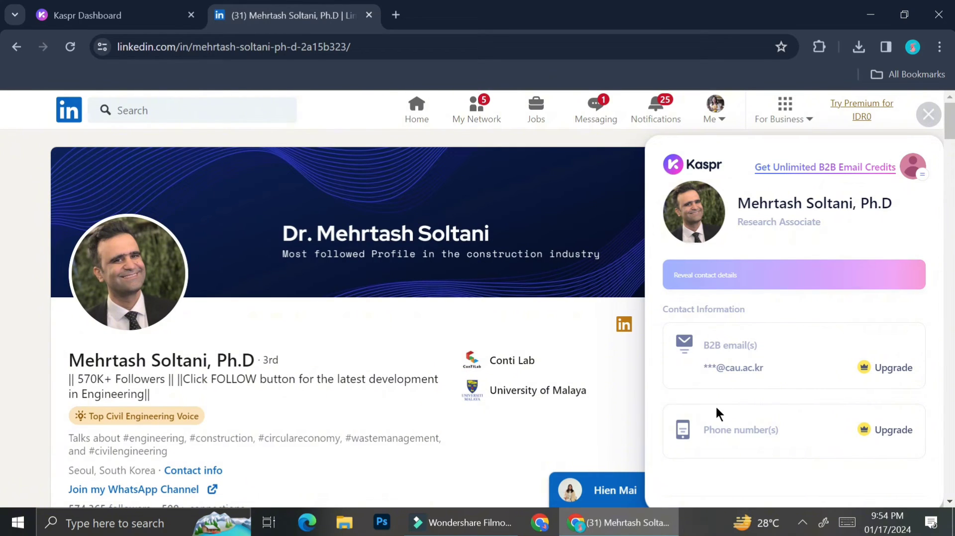
mouse_move(758, 385)
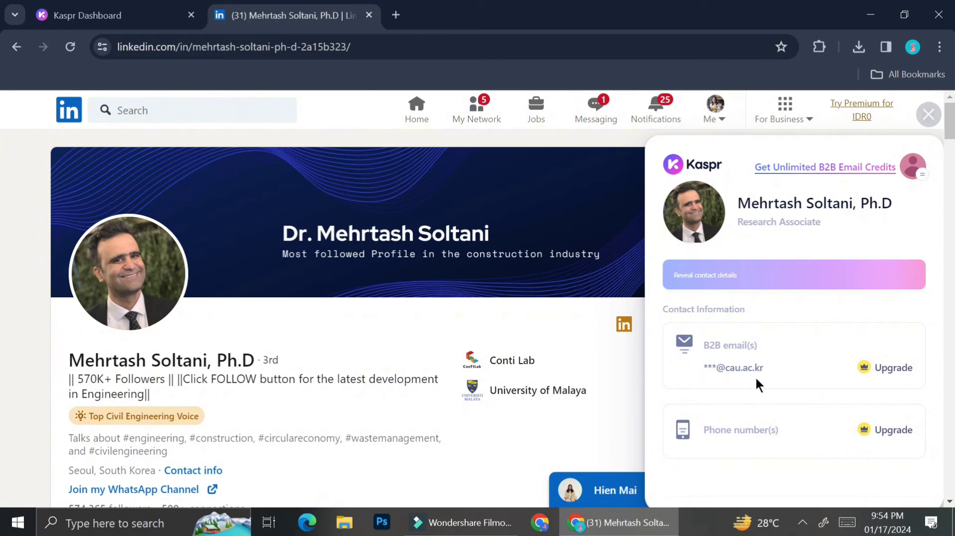
mouse_move(832, 169)
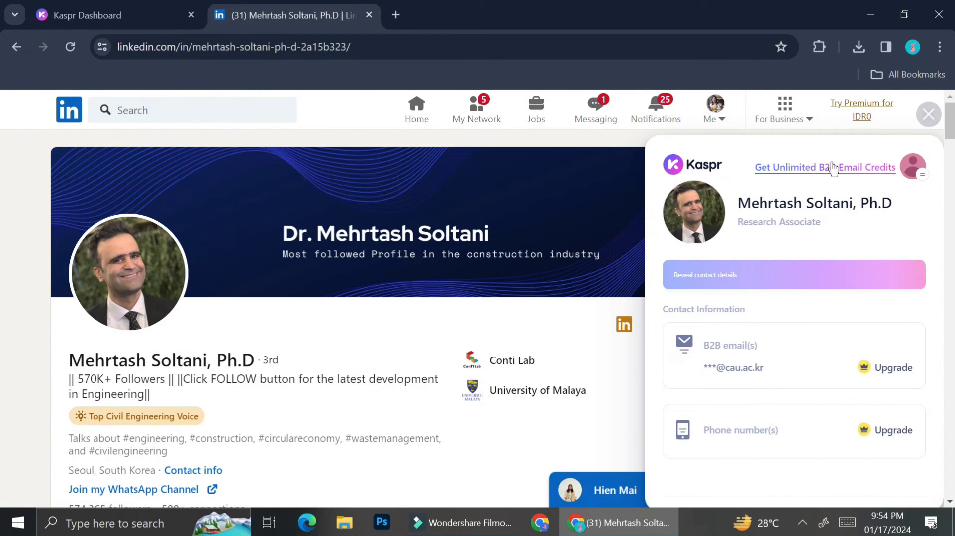
click(824, 167)
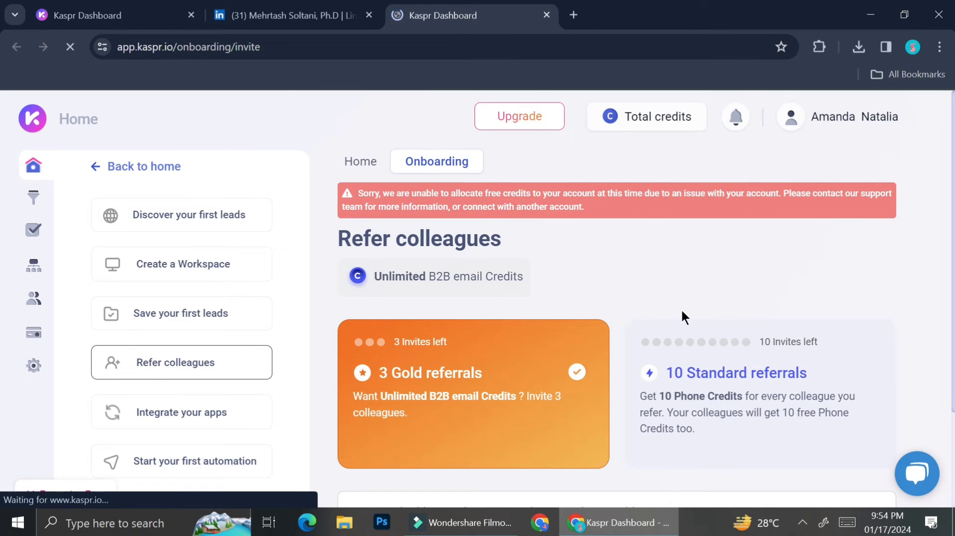
- Review the Billing page's plan comparison of Free, Starter, Business and Organization tiers with annual pricing
click(518, 116)
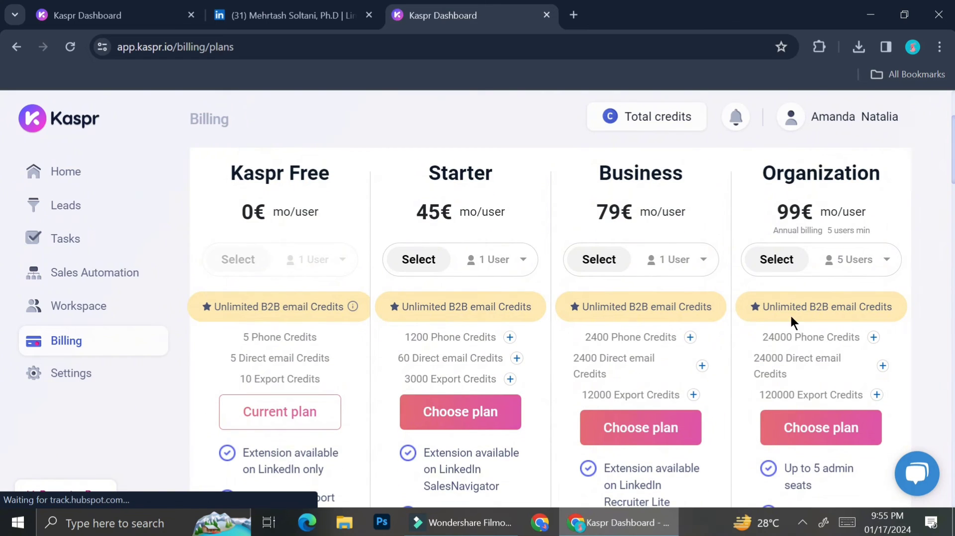
mouse_move(915, 323)
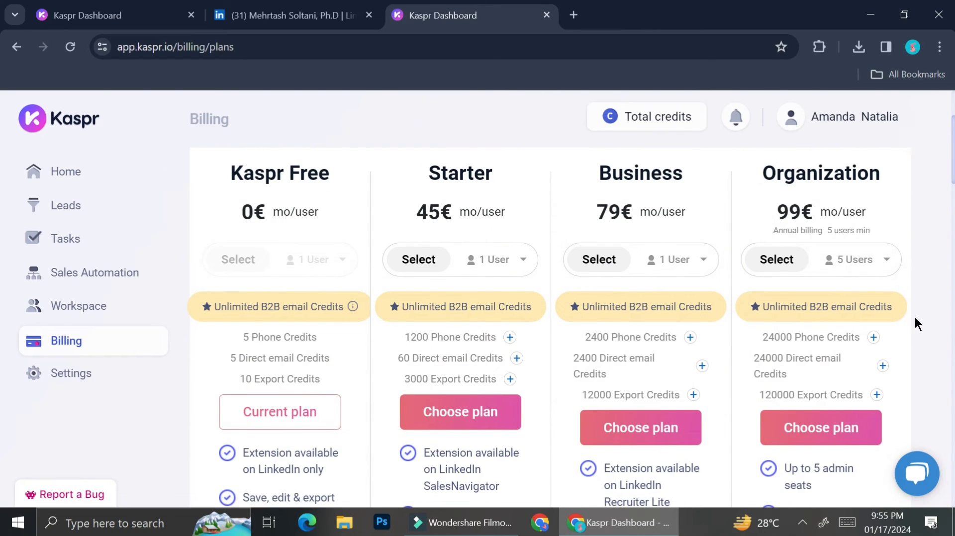
scroll(down, 3)
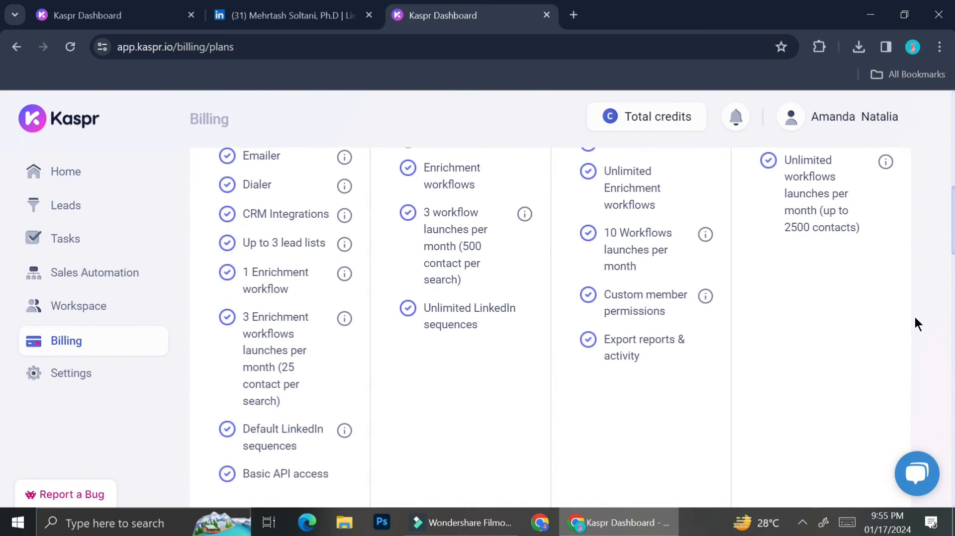
scroll(down, 3)
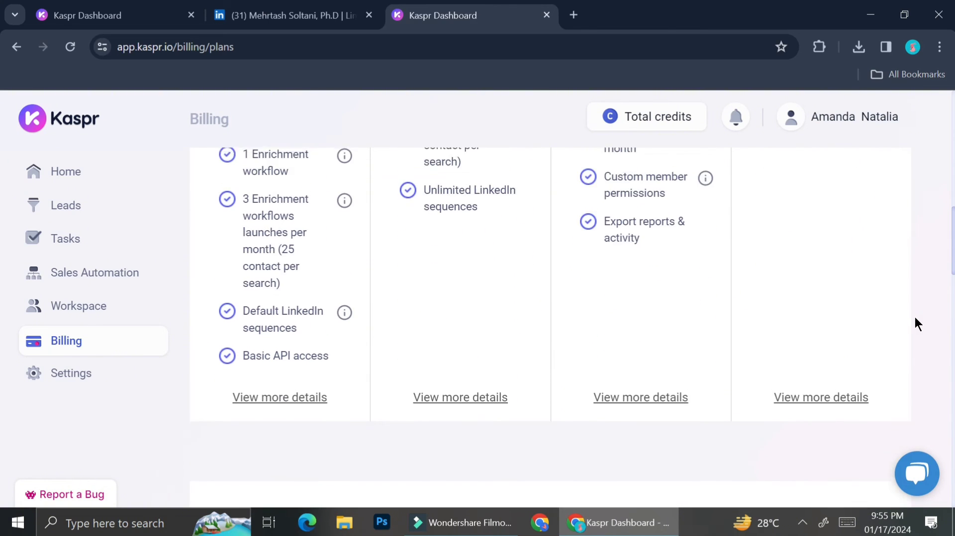
scroll(up, 3)
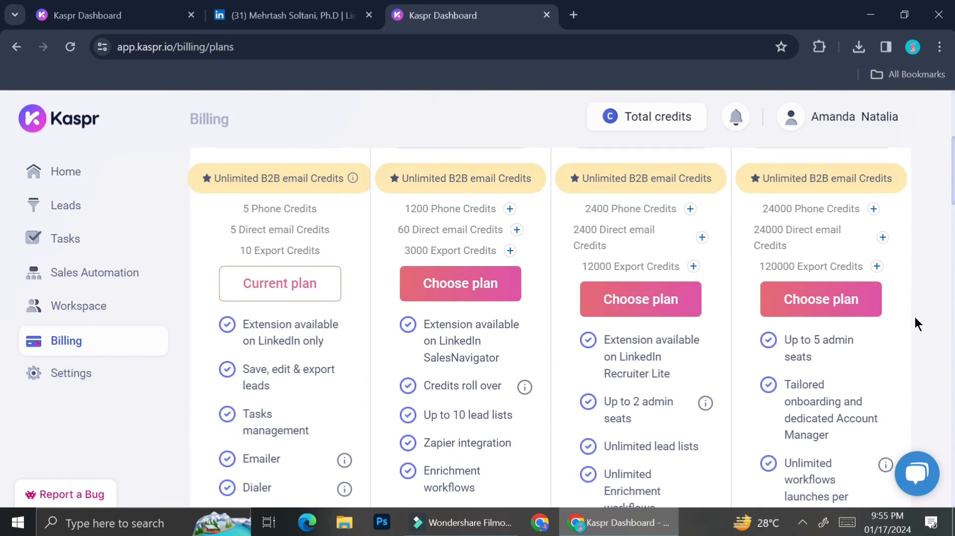
scroll(up, 3)
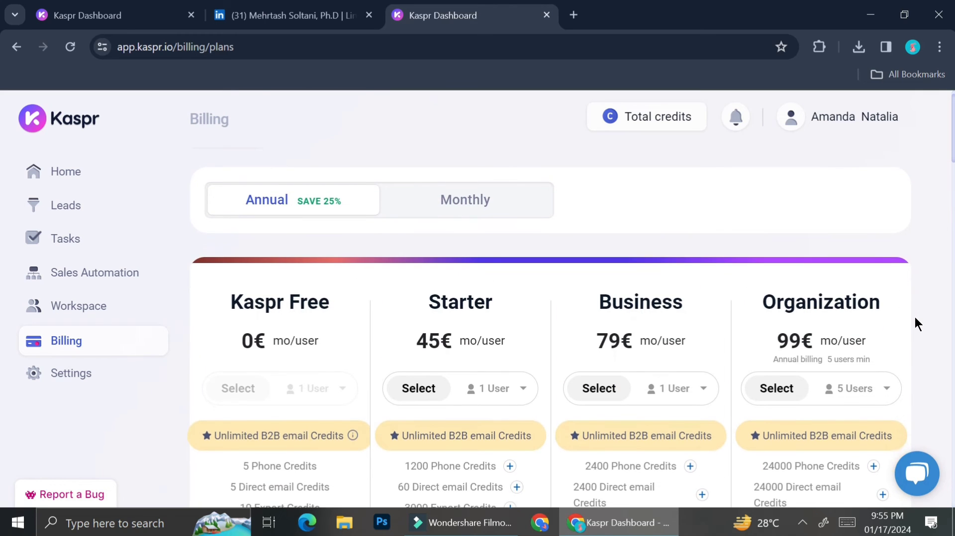
scroll(down, 3)
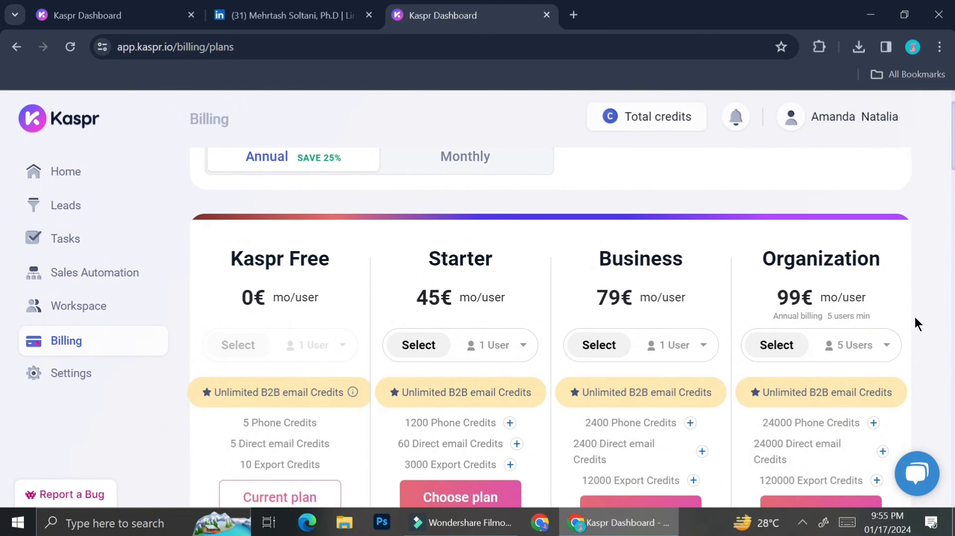